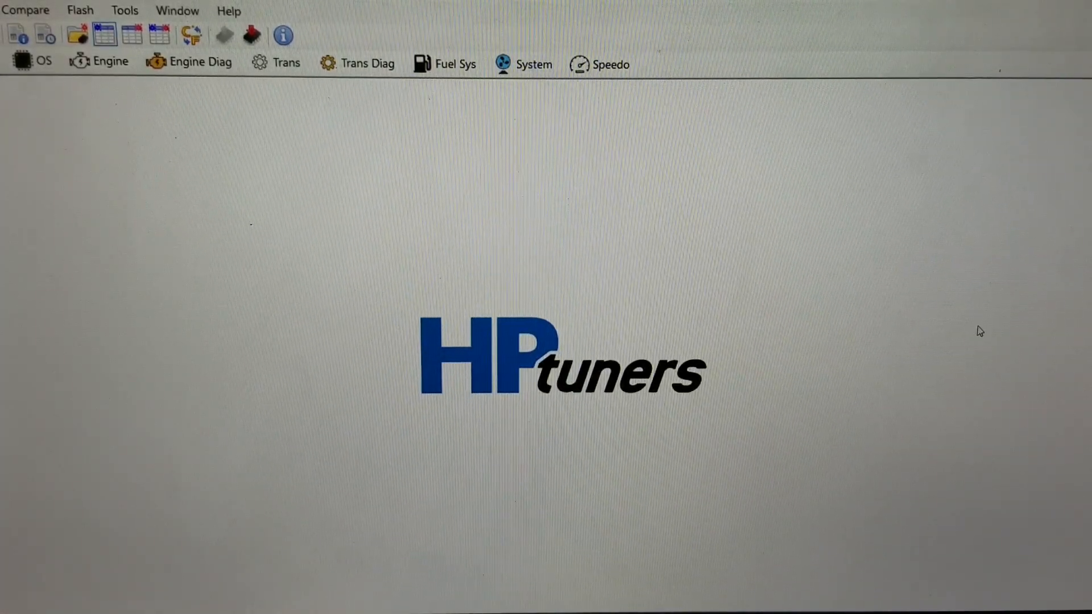
pyautogui.moveTo(768, 248)
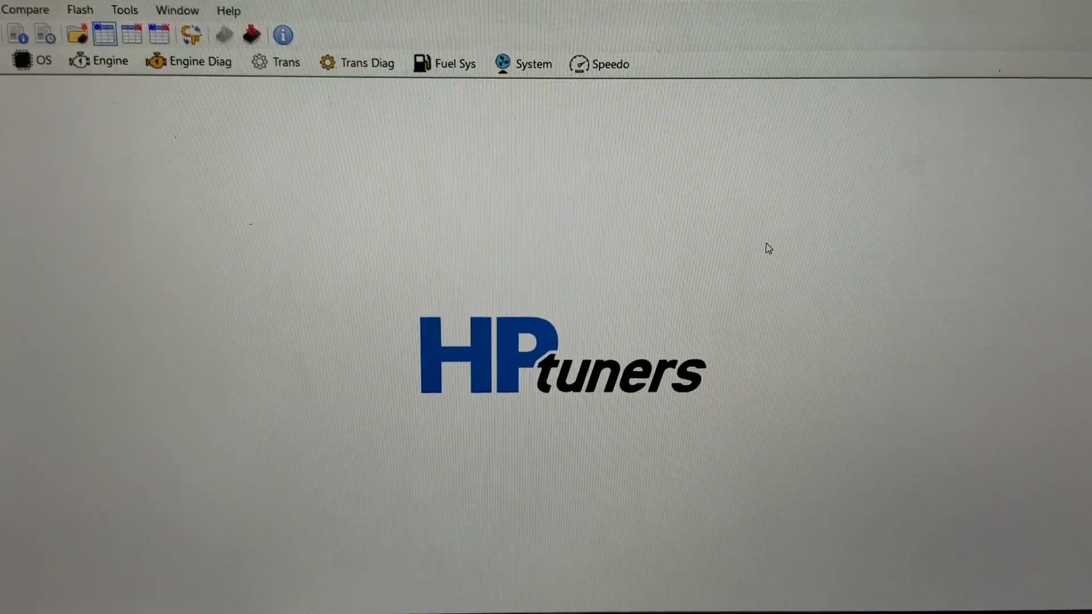
pyautogui.moveTo(271, 242)
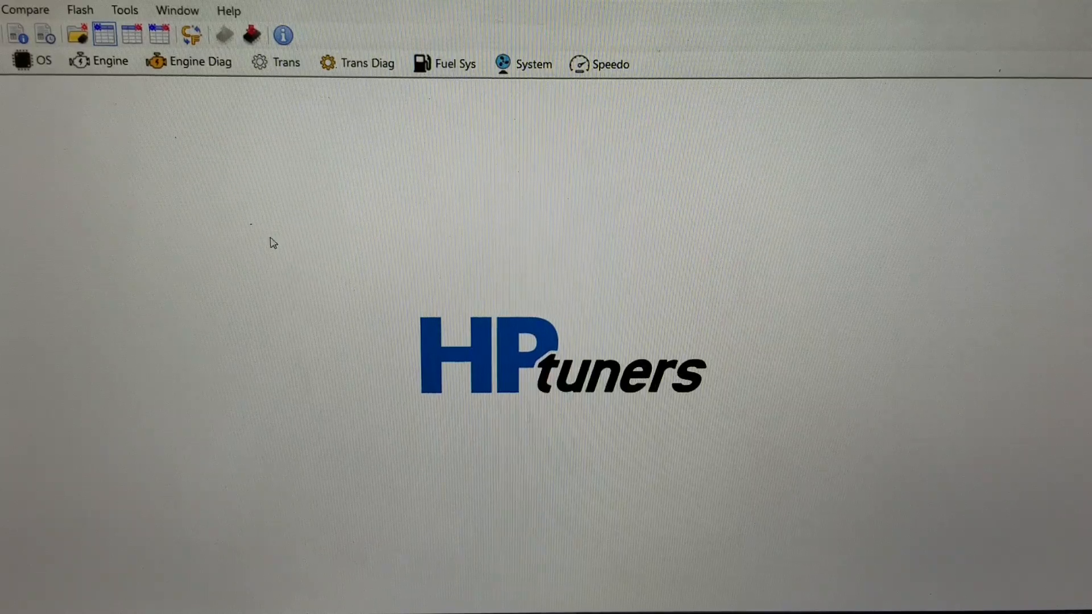
pyautogui.moveTo(105, 35)
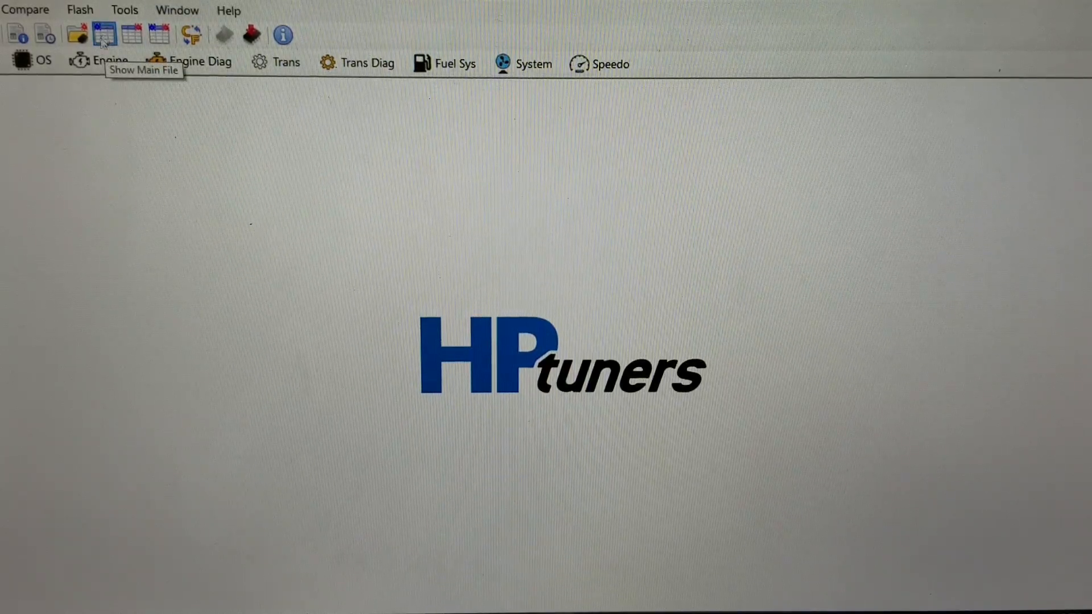
pyautogui.moveTo(67, 181)
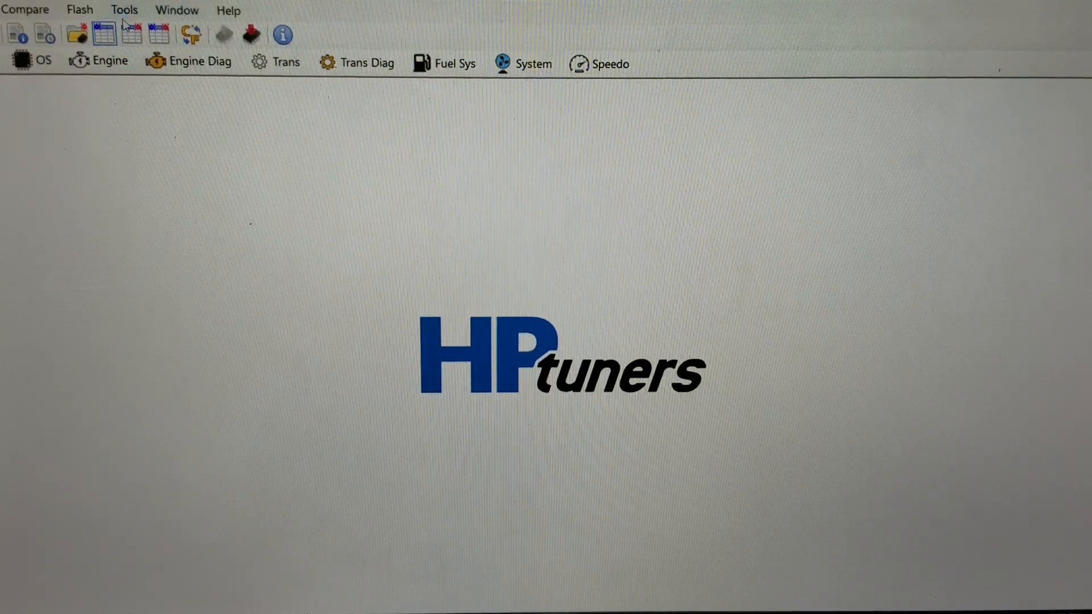
pyautogui.moveTo(133, 35)
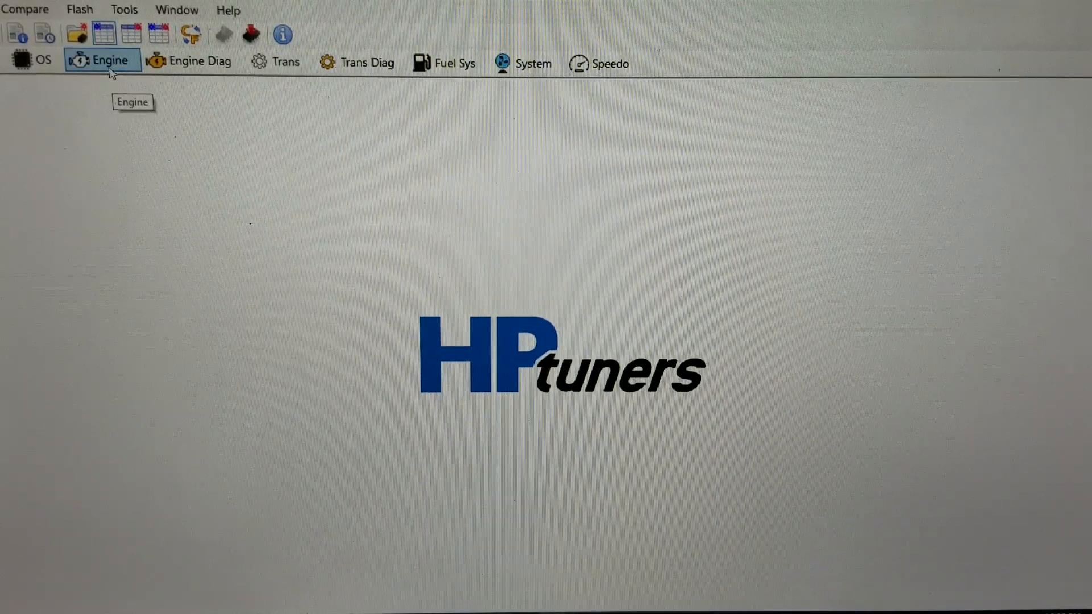
# - Set Flex Fuel to Enabled and the Fuel Sensor option to Sensor under Engine > Fuel
pyautogui.click(103, 60)
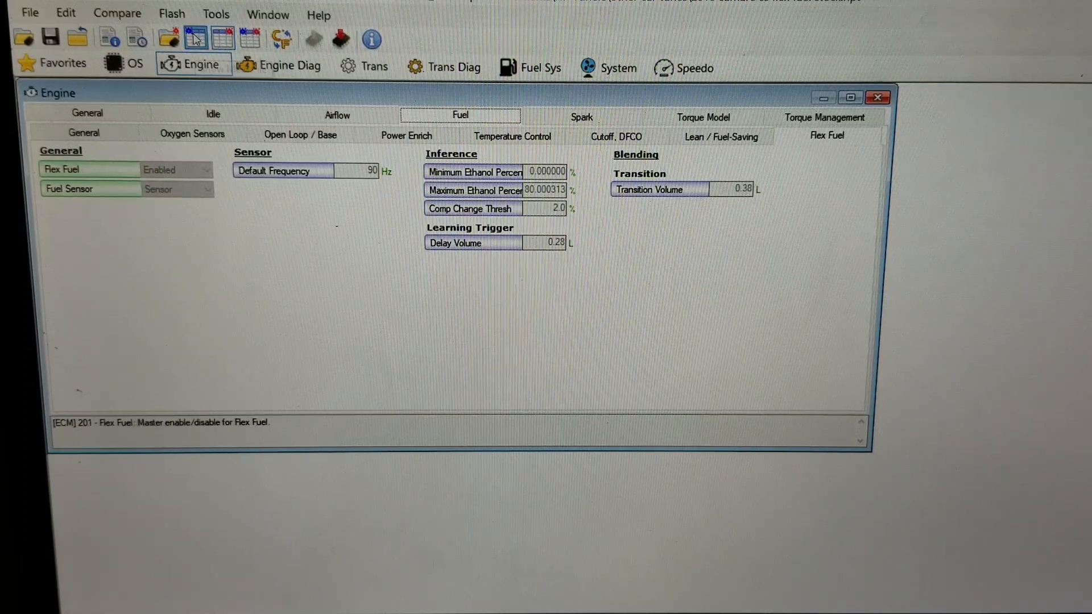
pyautogui.click(207, 170)
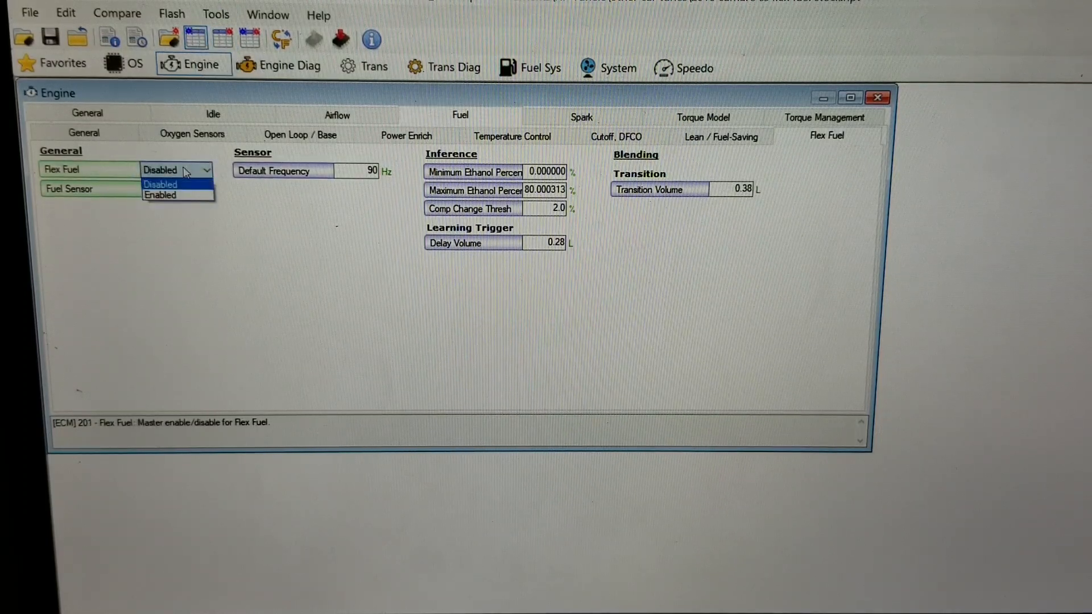
pyautogui.click(160, 194)
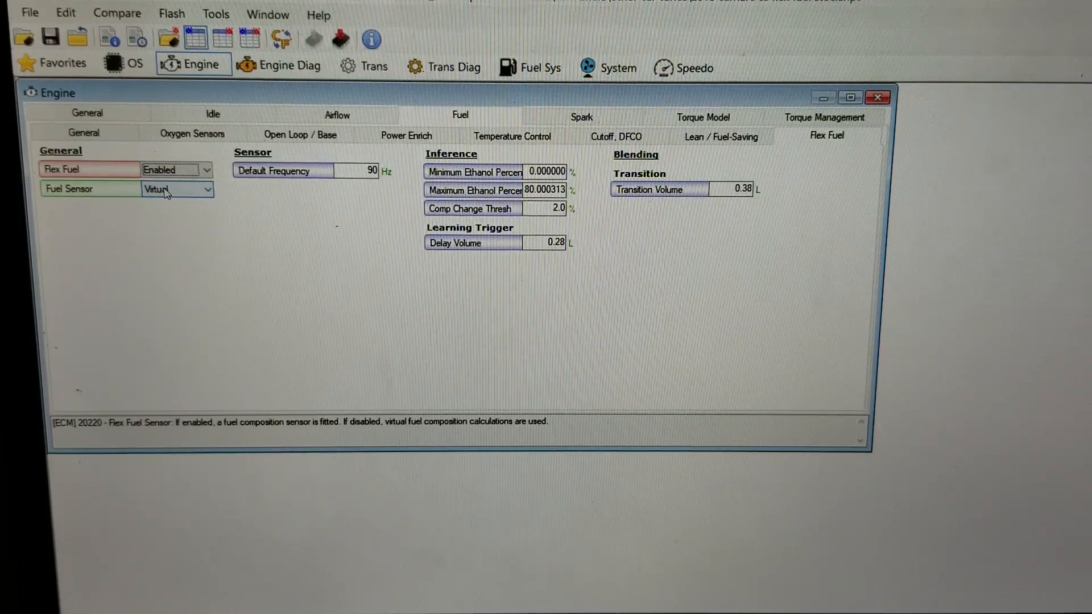
pyautogui.click(207, 188)
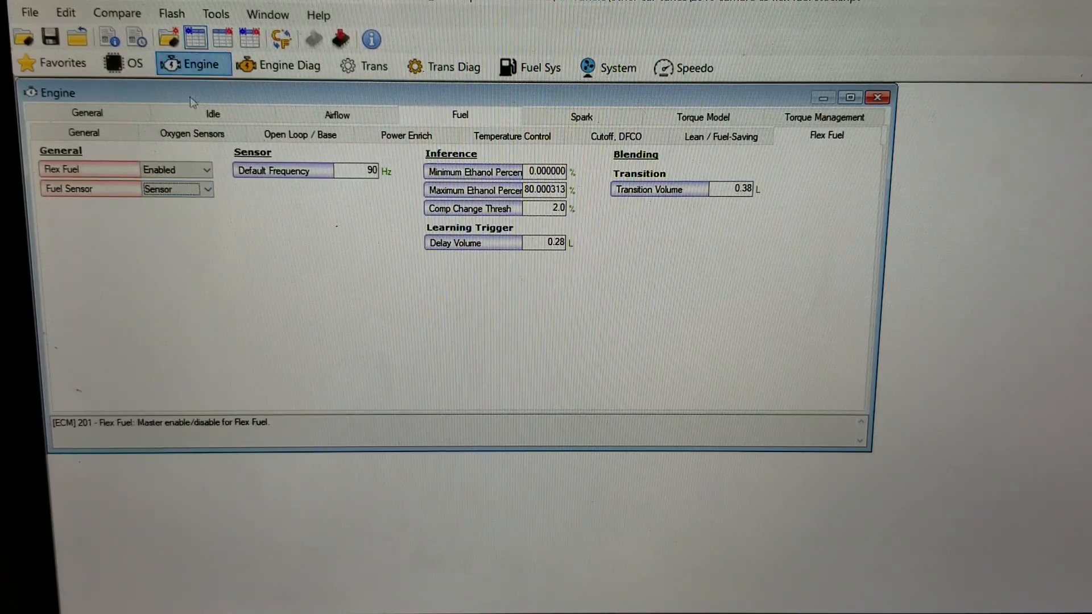
pyautogui.moveTo(225, 38)
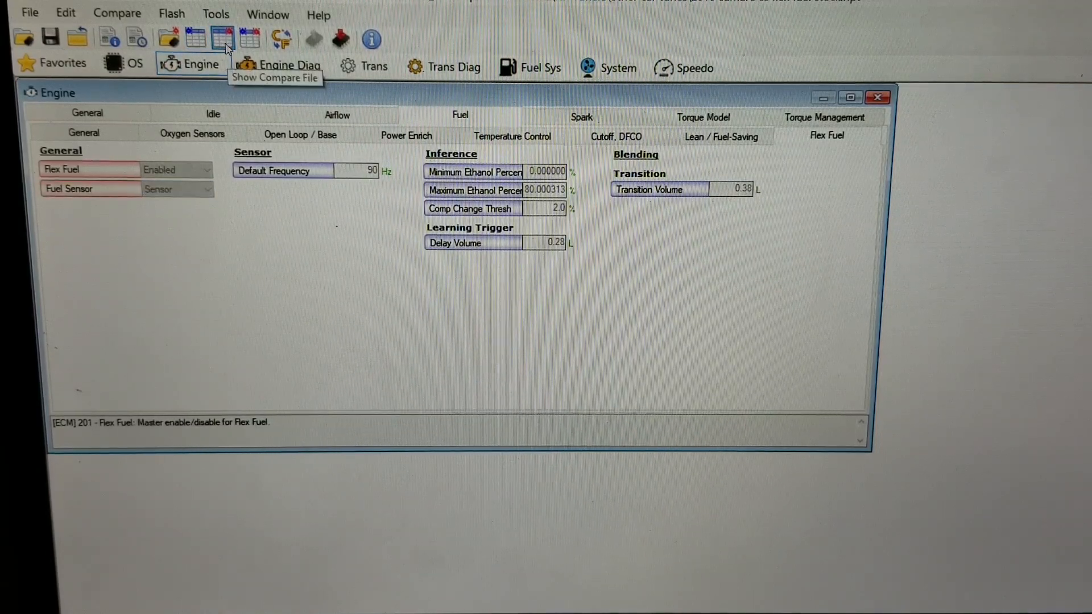
pyautogui.moveTo(193, 42)
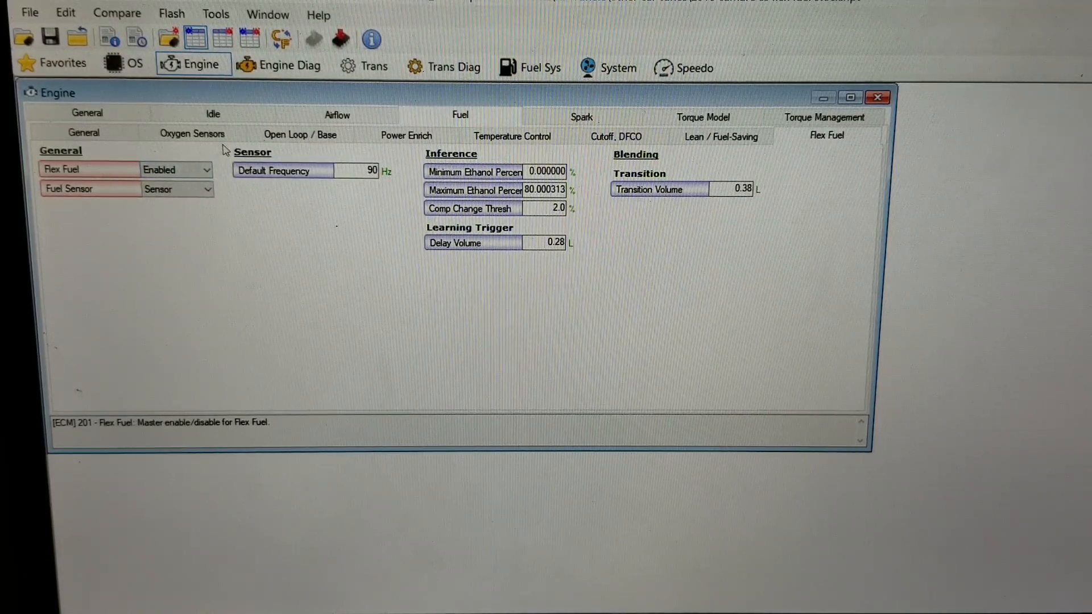
# - Check the Stoich AFR table's 100% alcohol cell under Fuel > General, then close the table
pyautogui.click(192, 133)
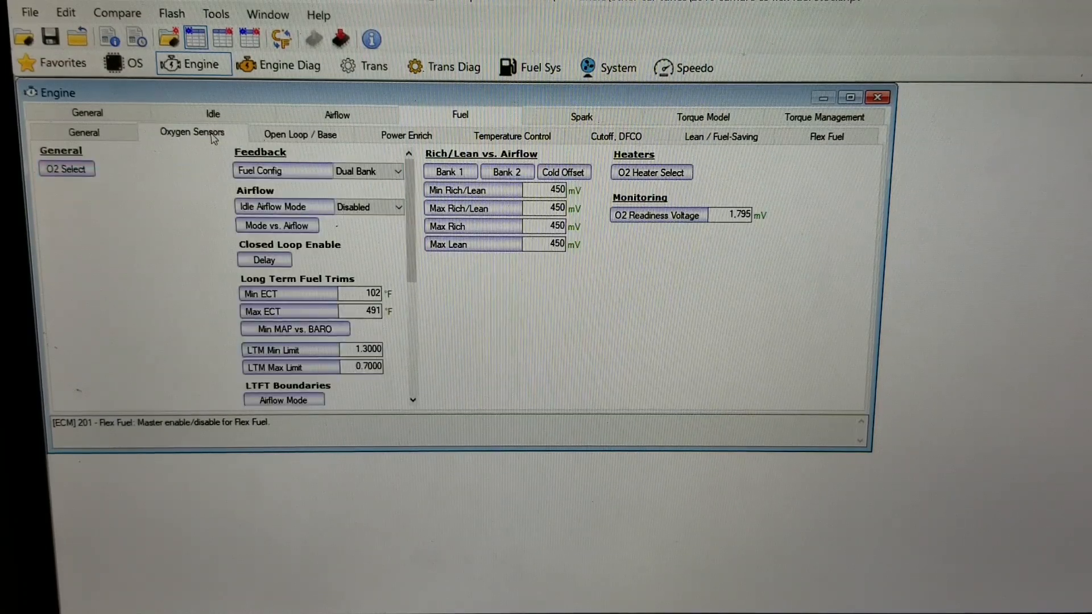
pyautogui.click(83, 131)
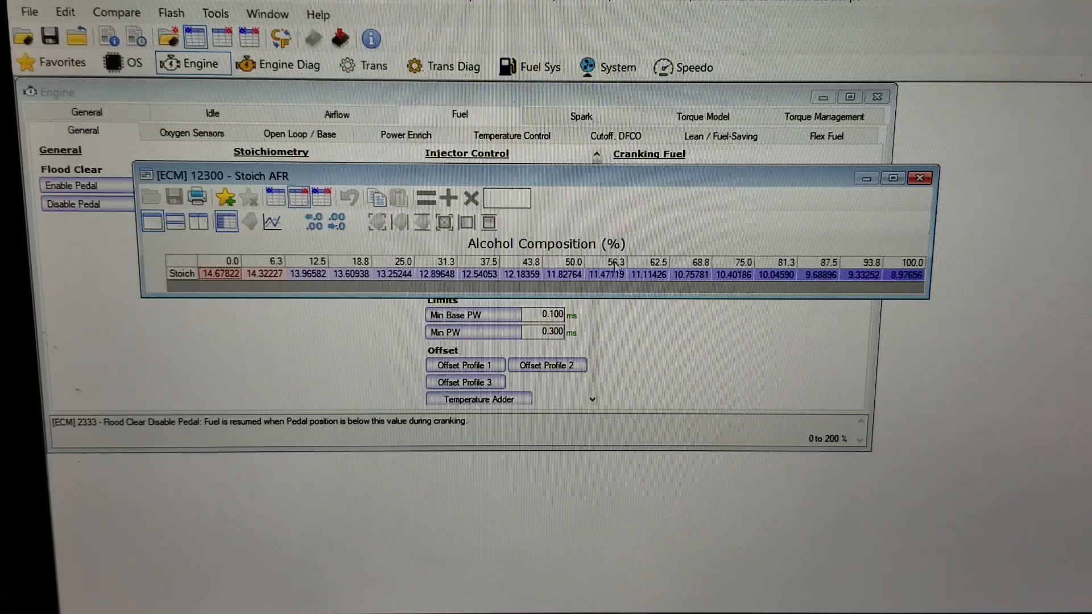
pyautogui.moveTo(805, 267)
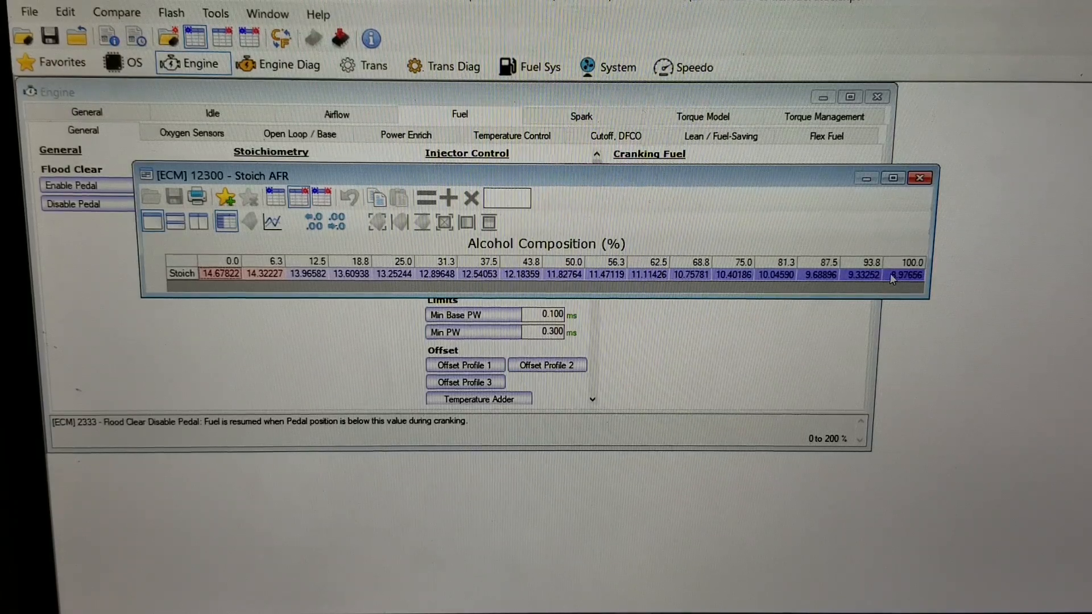
pyautogui.click(219, 274)
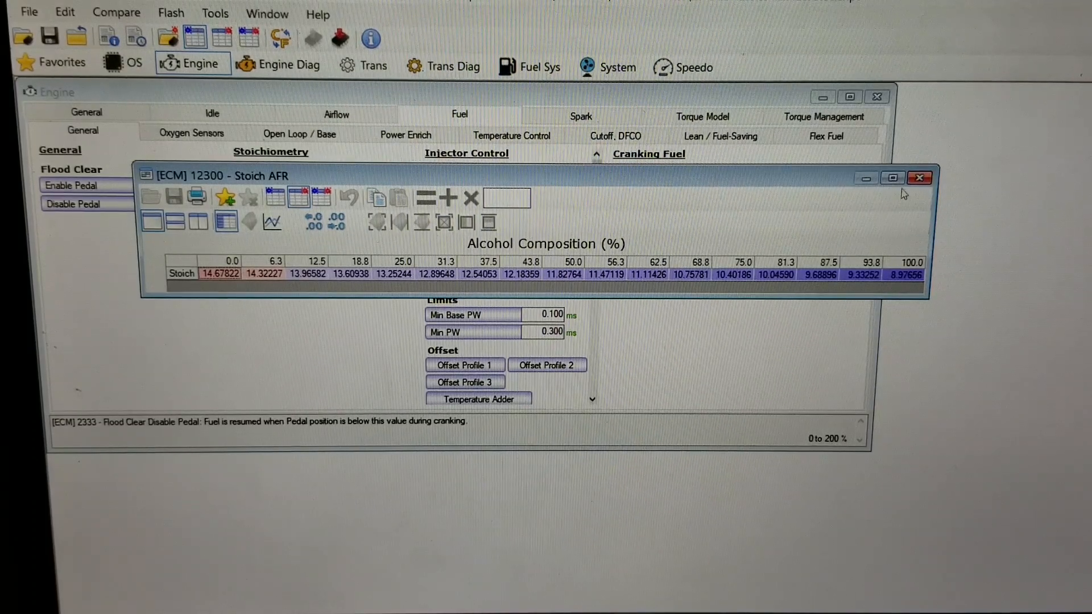
pyautogui.click(919, 178)
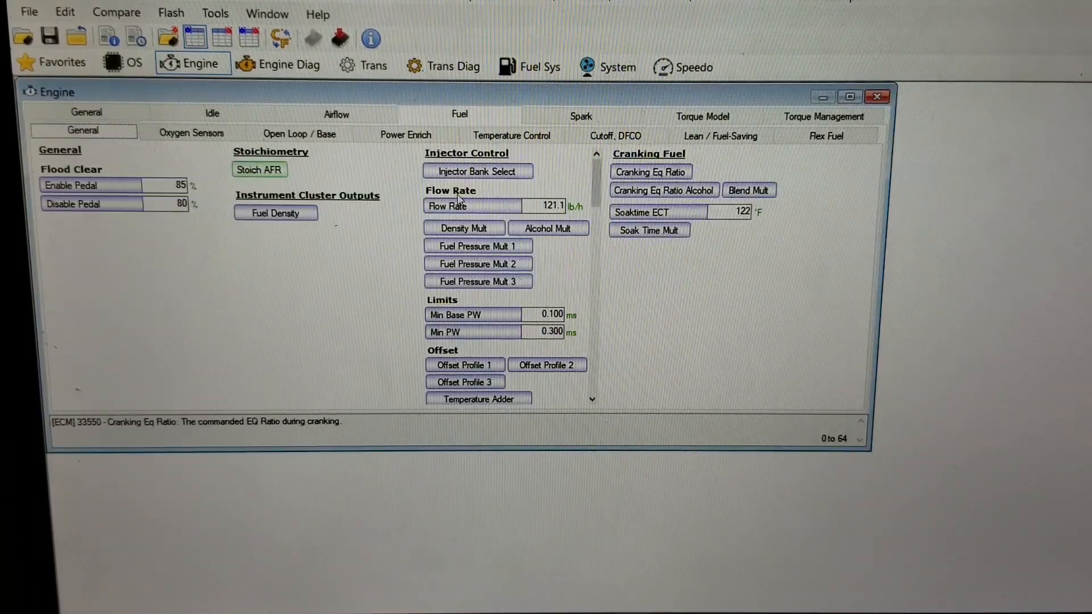
# - Open the Flex Fuel spark table (RPM versus airmass) from the Spark tab's Base Corrections
pyautogui.click(472, 206)
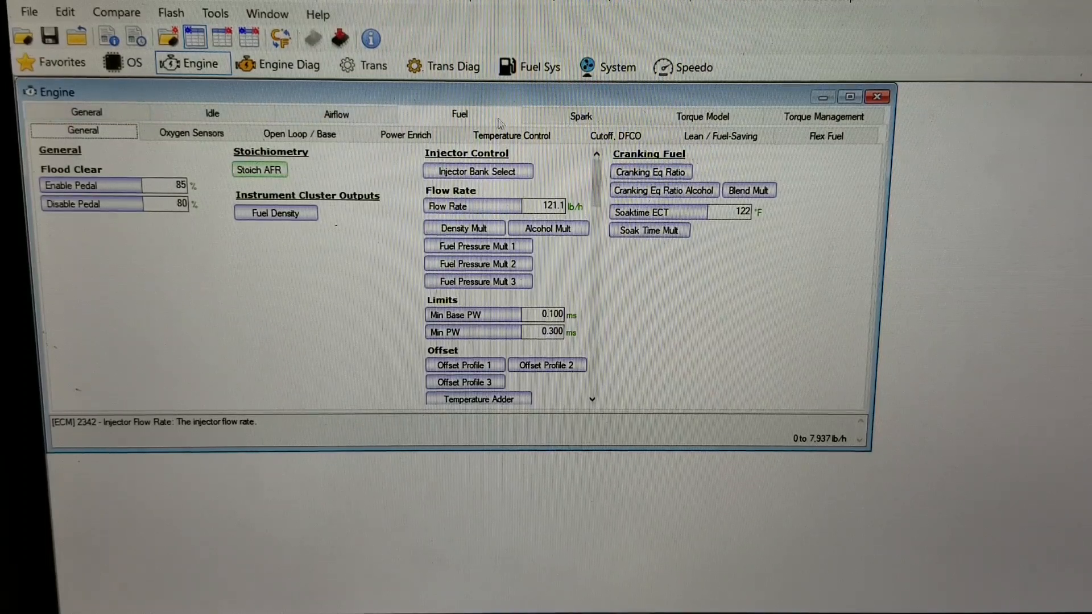
pyautogui.click(580, 116)
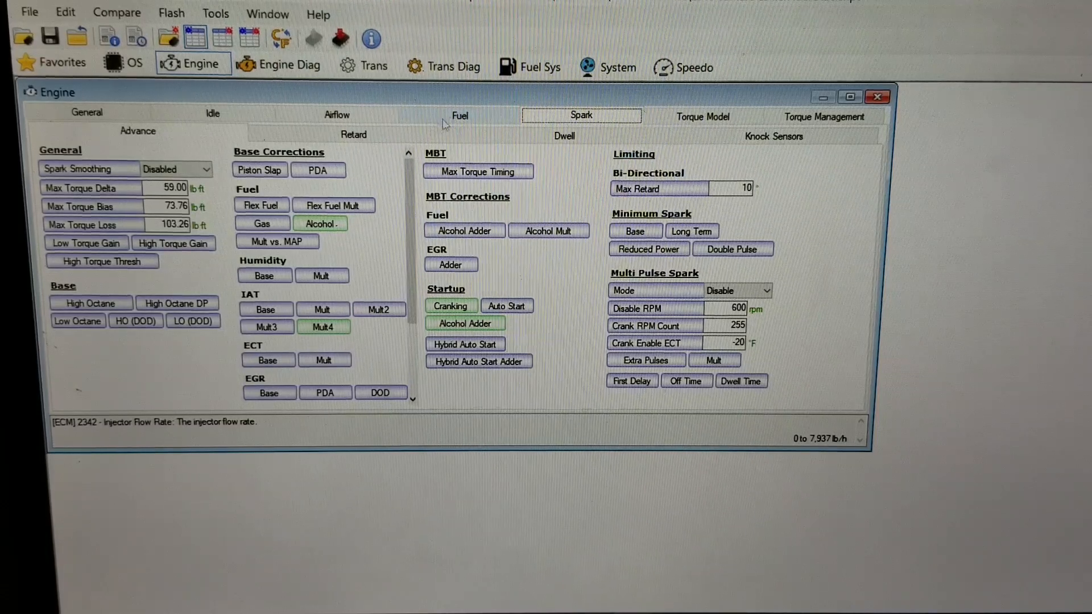
pyautogui.click(261, 205)
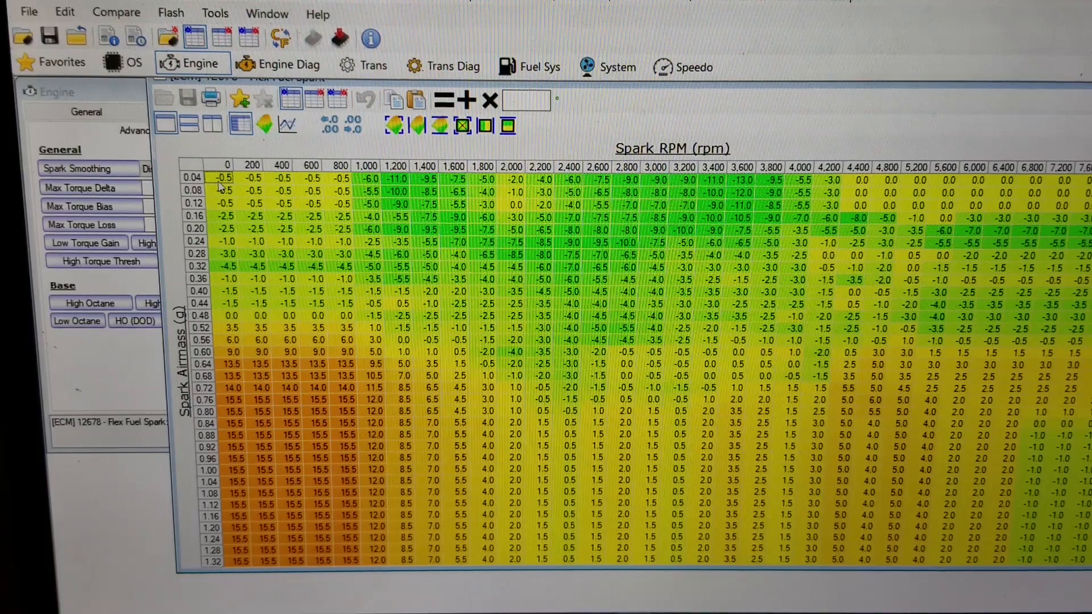
# - Select the 4,000–6,400 rpm, 0.76–1.32 g cell block in the Flex Fuel Spark table
pyautogui.moveTo(226, 178); pyautogui.dragTo(282, 292)
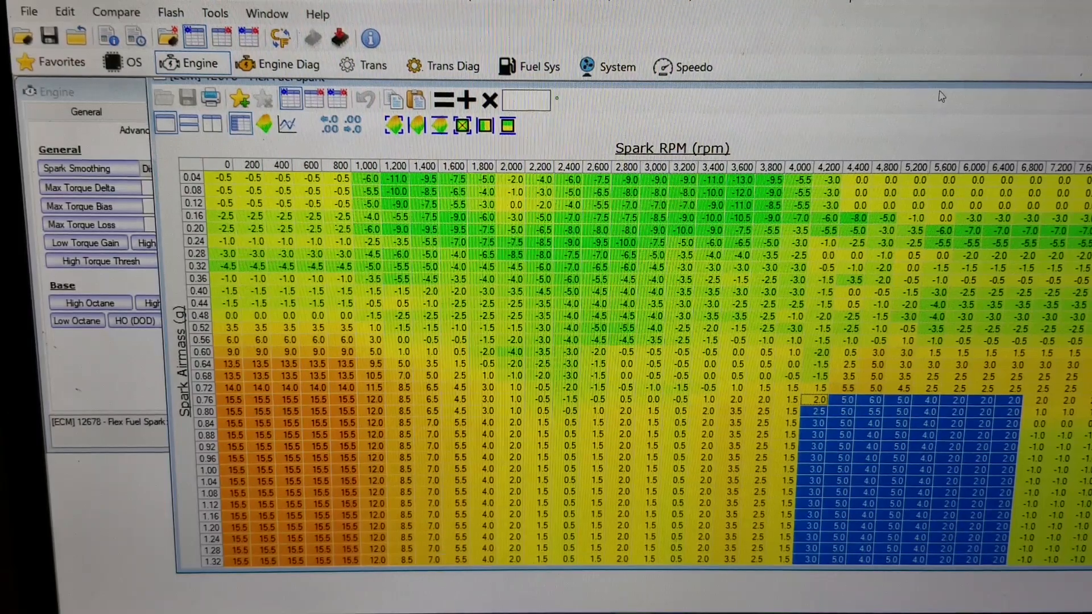
pyautogui.moveTo(912, 420)
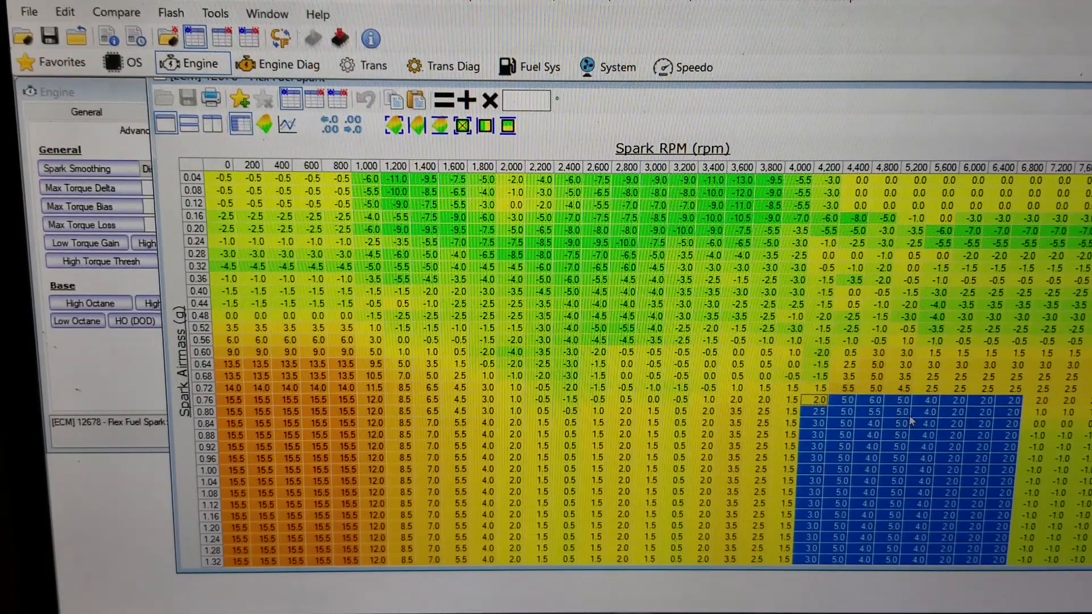
pyautogui.moveTo(895, 539)
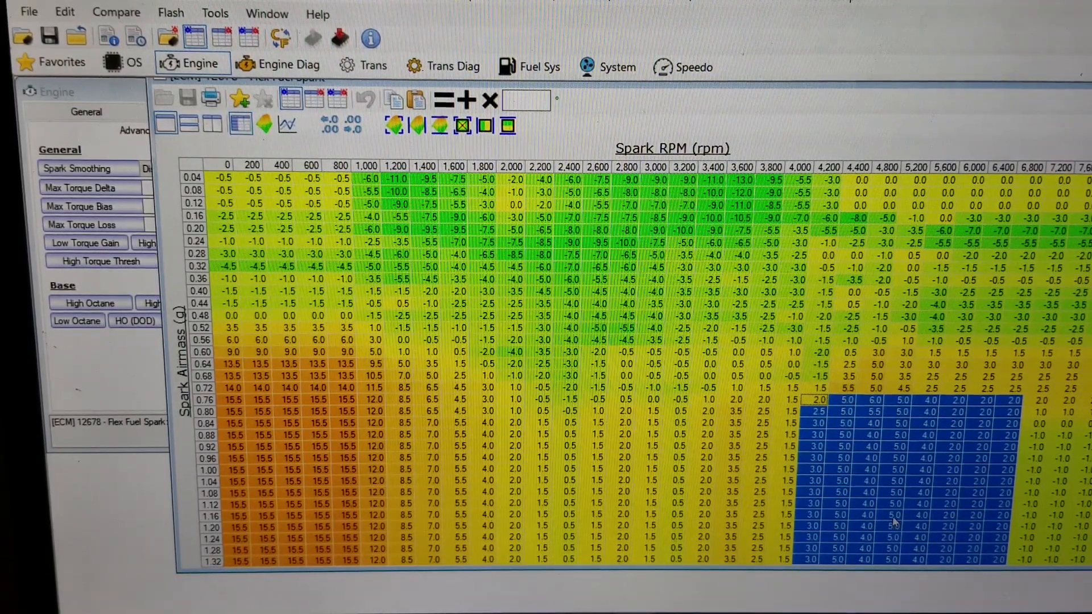
pyautogui.moveTo(849, 450)
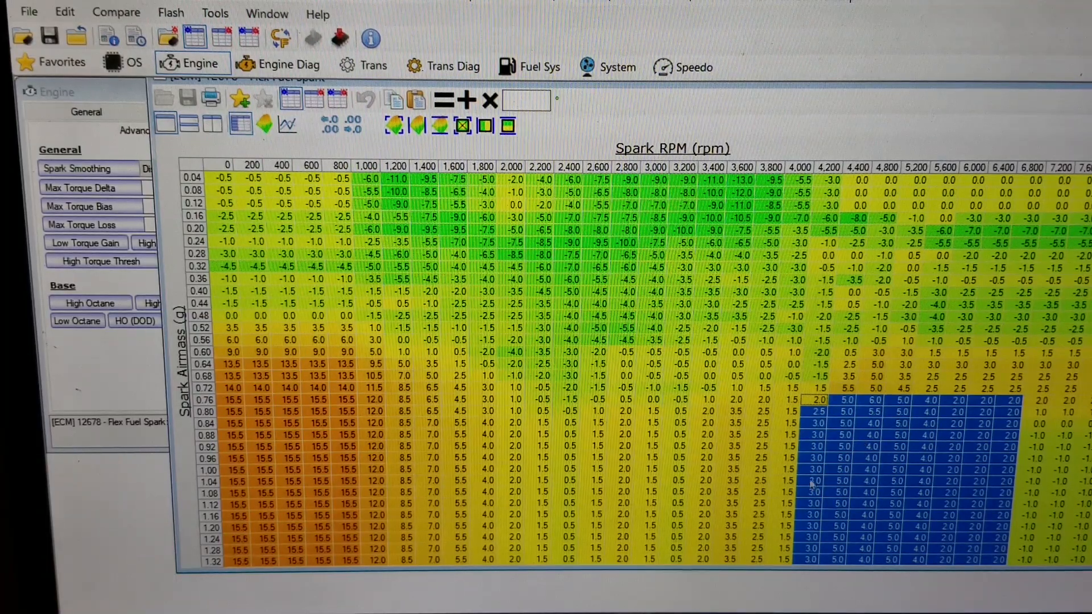
pyautogui.moveTo(841, 466)
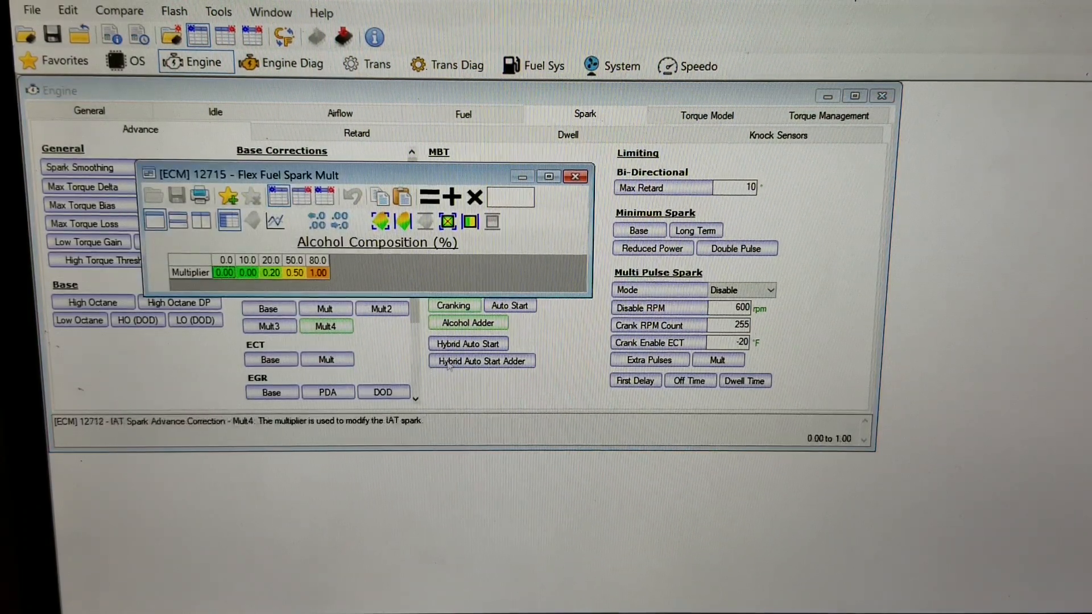
# - Look over the Flex Fuel Spark Mult values and close that table
pyautogui.click(224, 272)
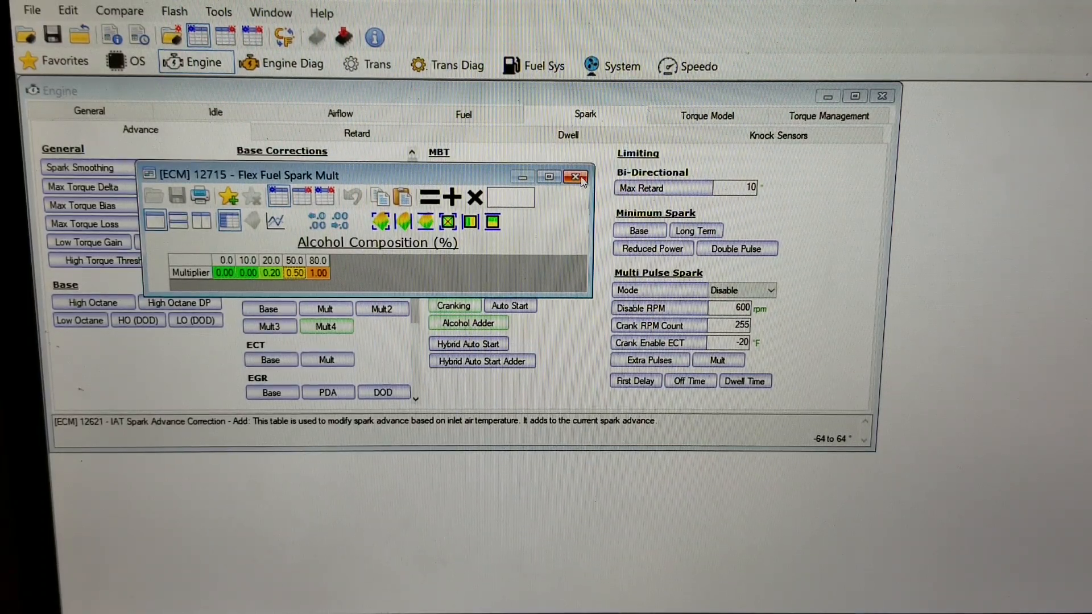
pyautogui.click(575, 177)
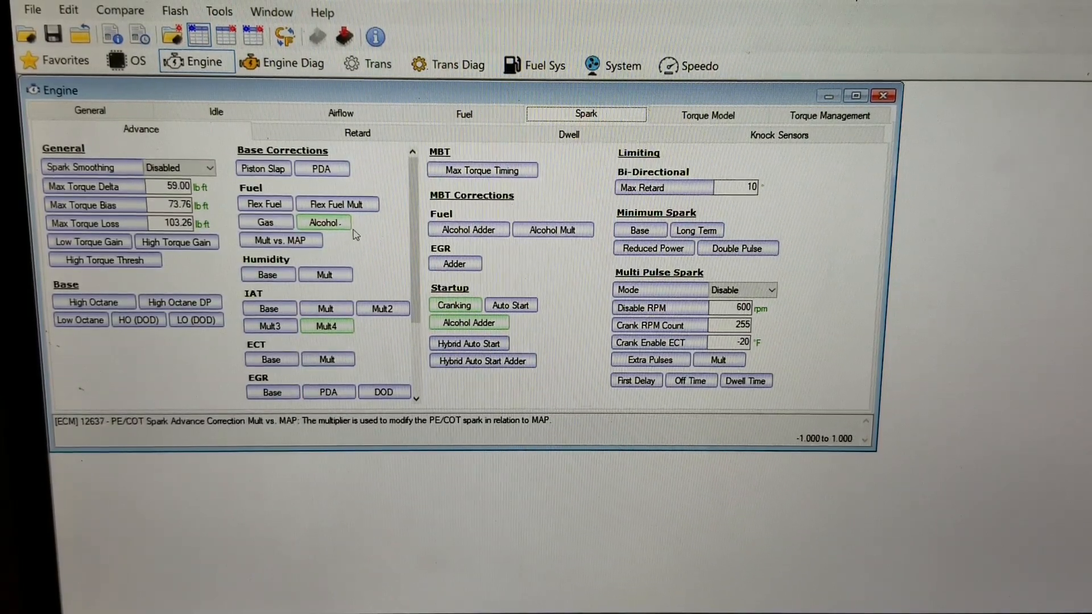
# - Open the Alcohol entry under Base Corrections > Fuel to show the PE/COT correction table
pyautogui.click(324, 222)
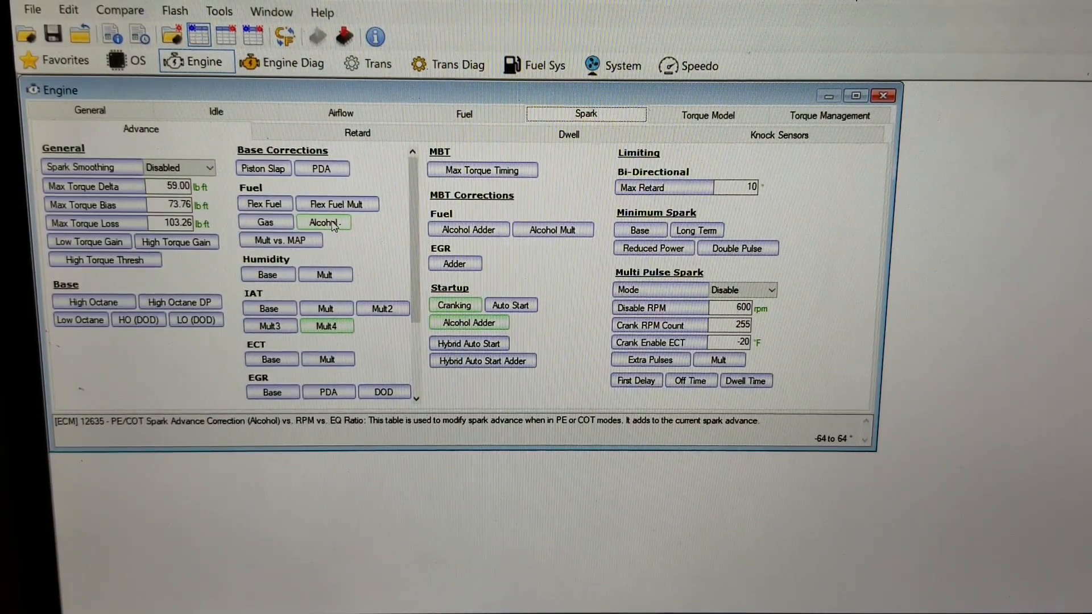
pyautogui.doubleClick(323, 223)
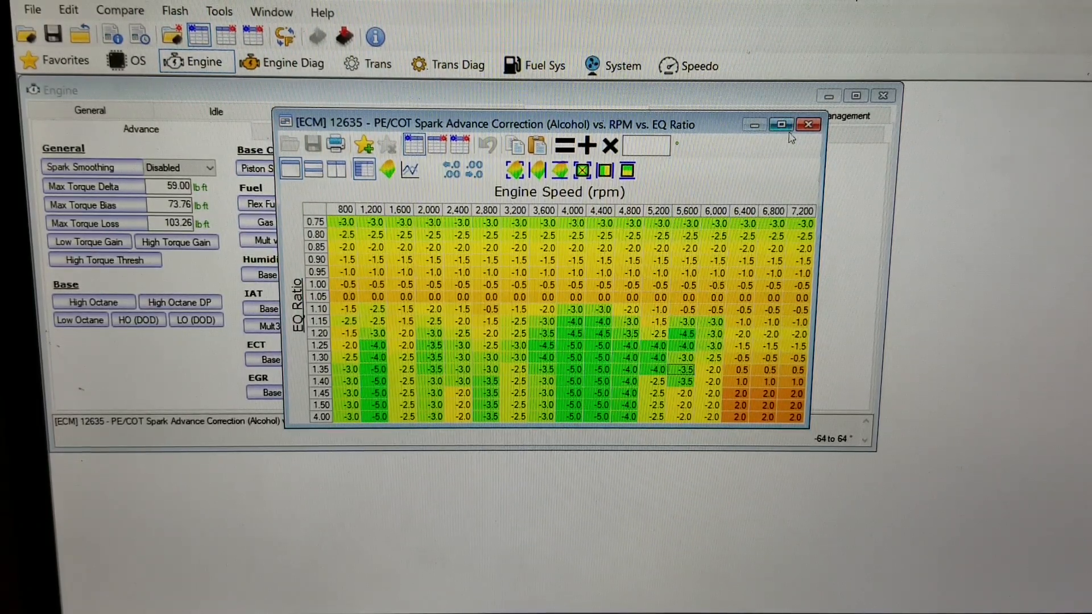
# - Reopen the Flex Fuel spark modifier table covering RPM versus airmass
pyautogui.click(807, 124)
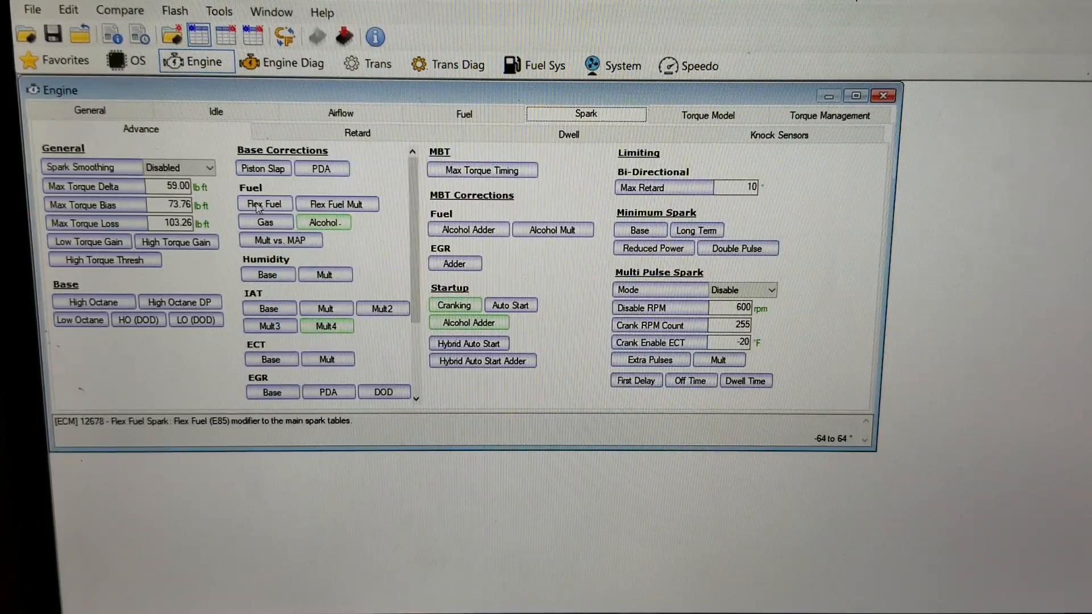
pyautogui.click(264, 203)
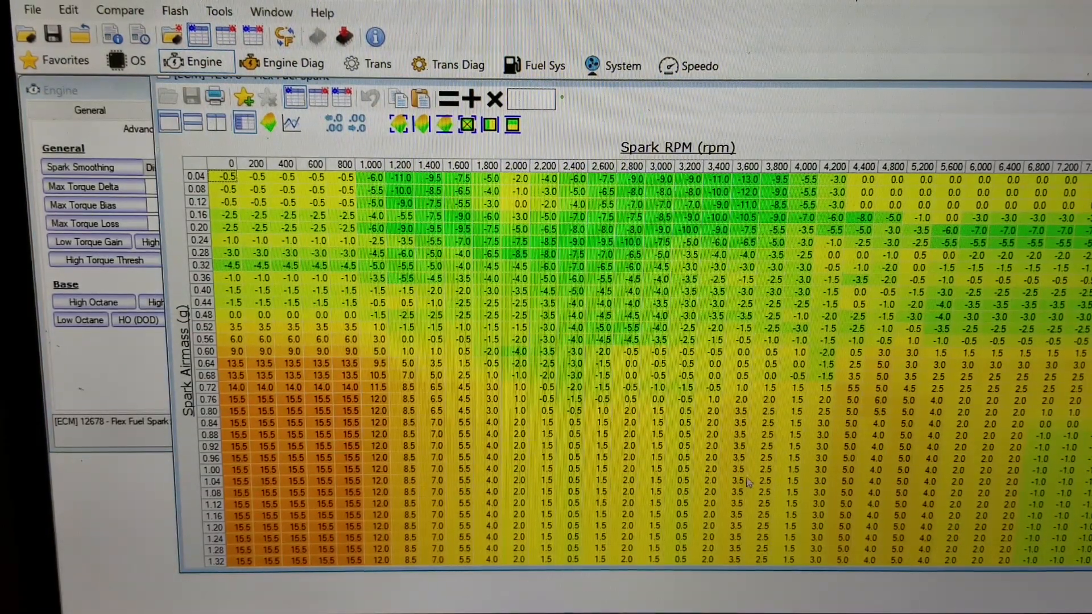
pyautogui.moveTo(847, 419)
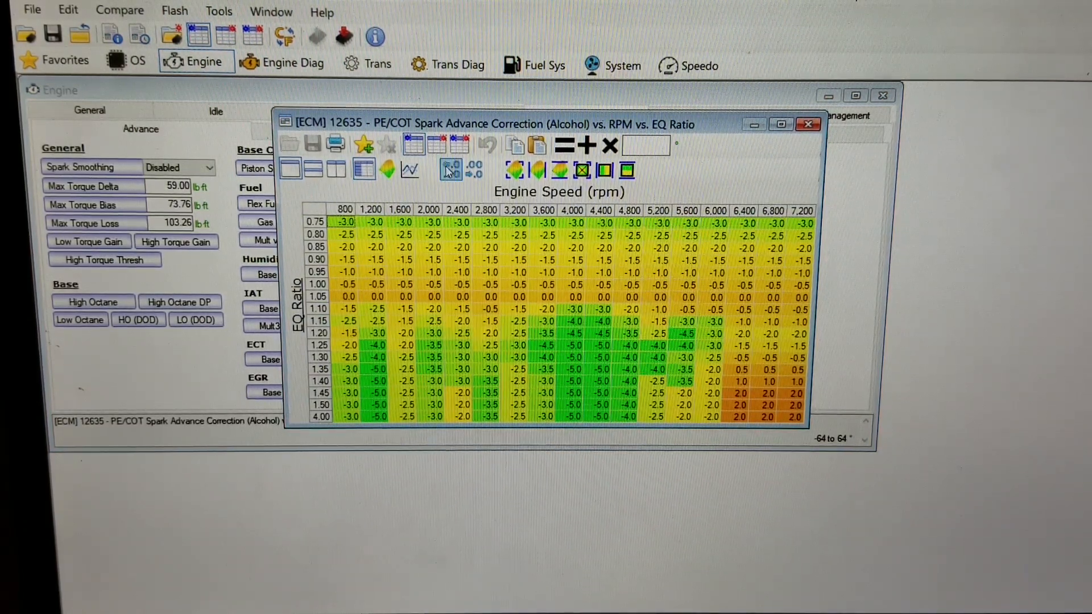
pyautogui.moveTo(435, 147)
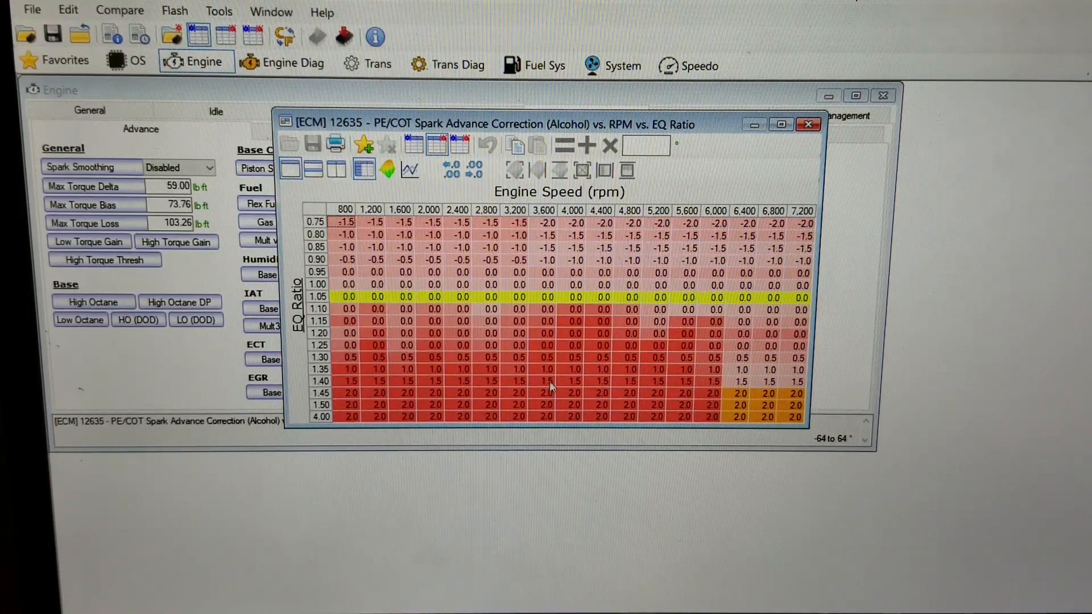
pyautogui.moveTo(623, 329)
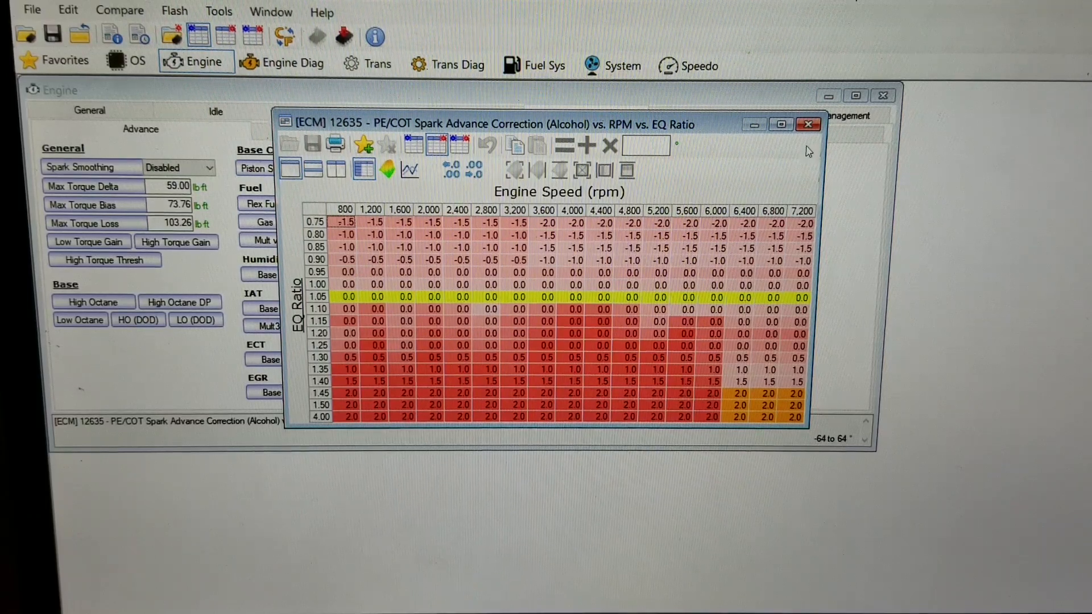
pyautogui.moveTo(808, 124)
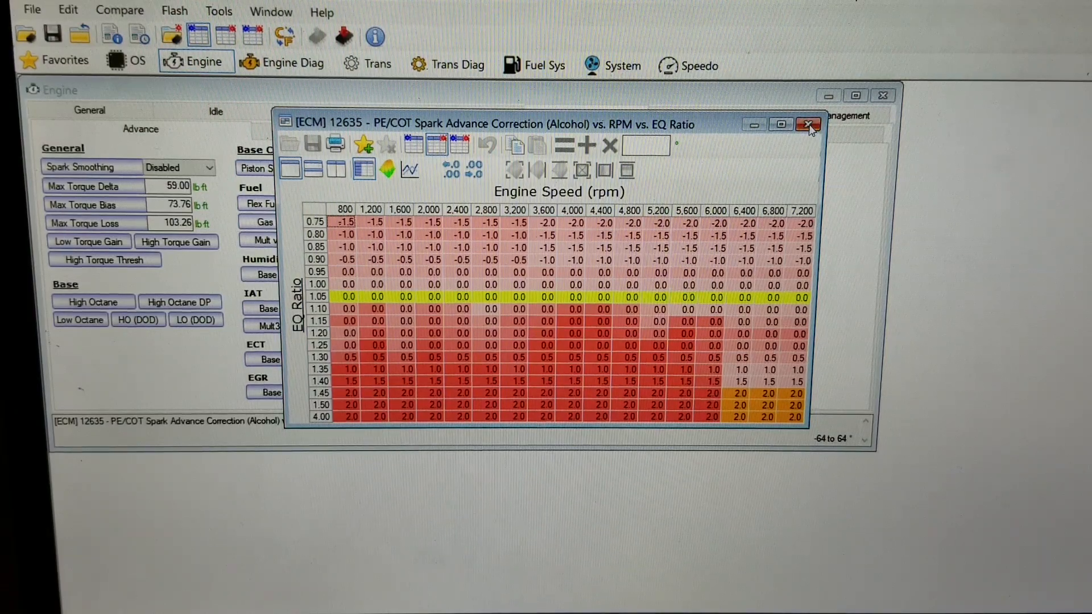
# - Close the PE/COT alcohol table, then review and close the Cranking Spark Alcohol Adder table
pyautogui.click(806, 124)
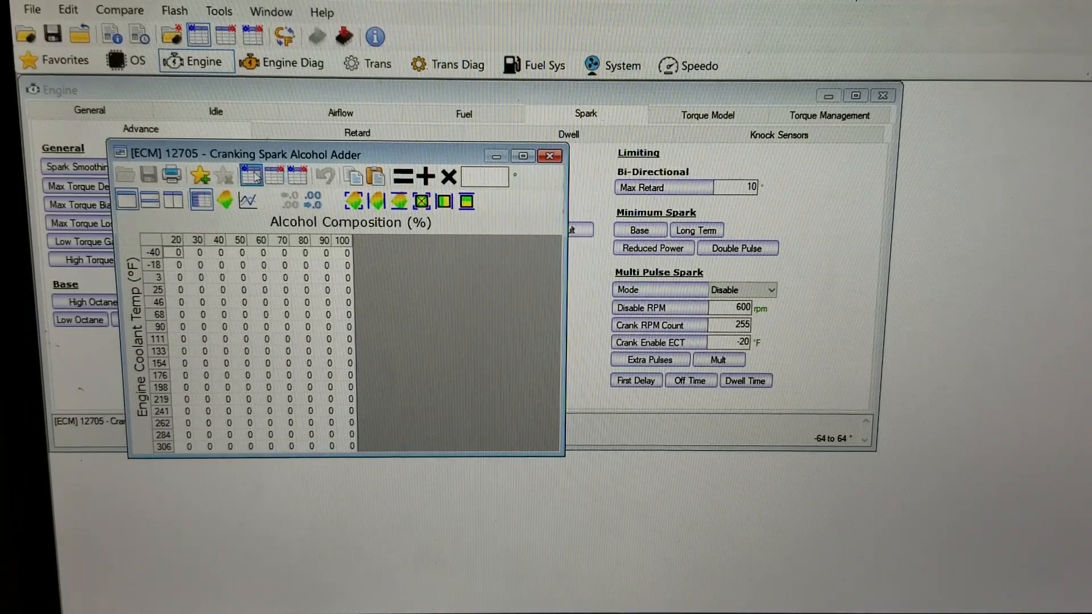
pyautogui.moveTo(276, 179)
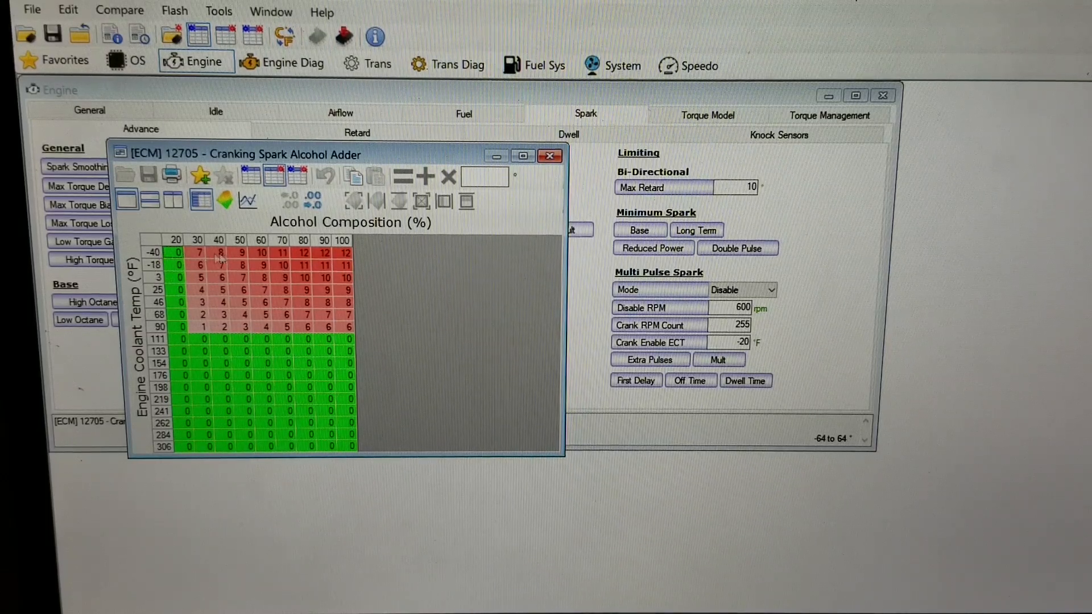
pyautogui.moveTo(336, 261)
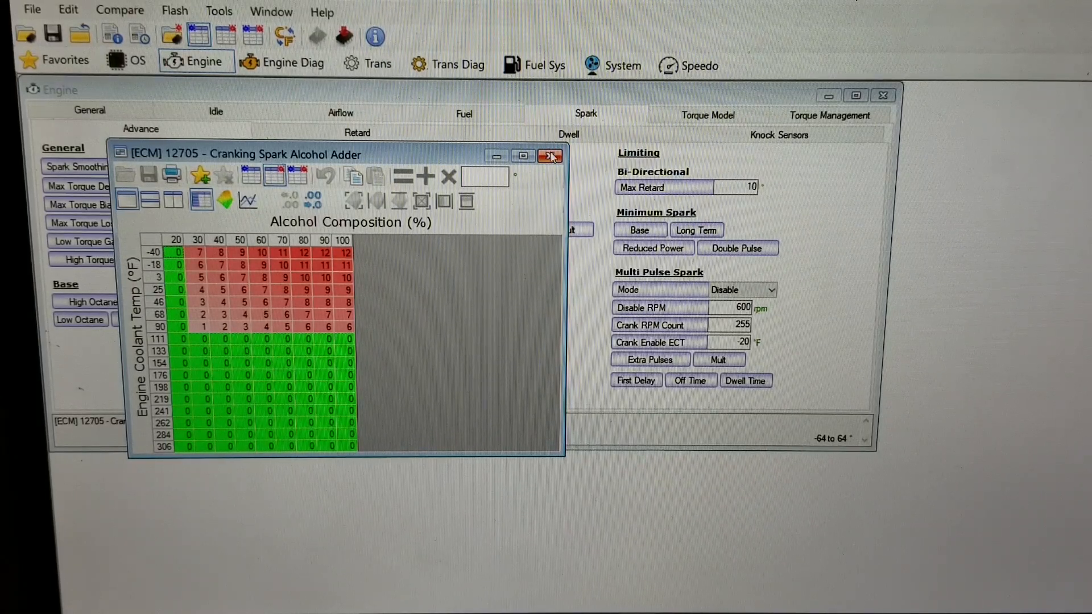
pyautogui.click(550, 156)
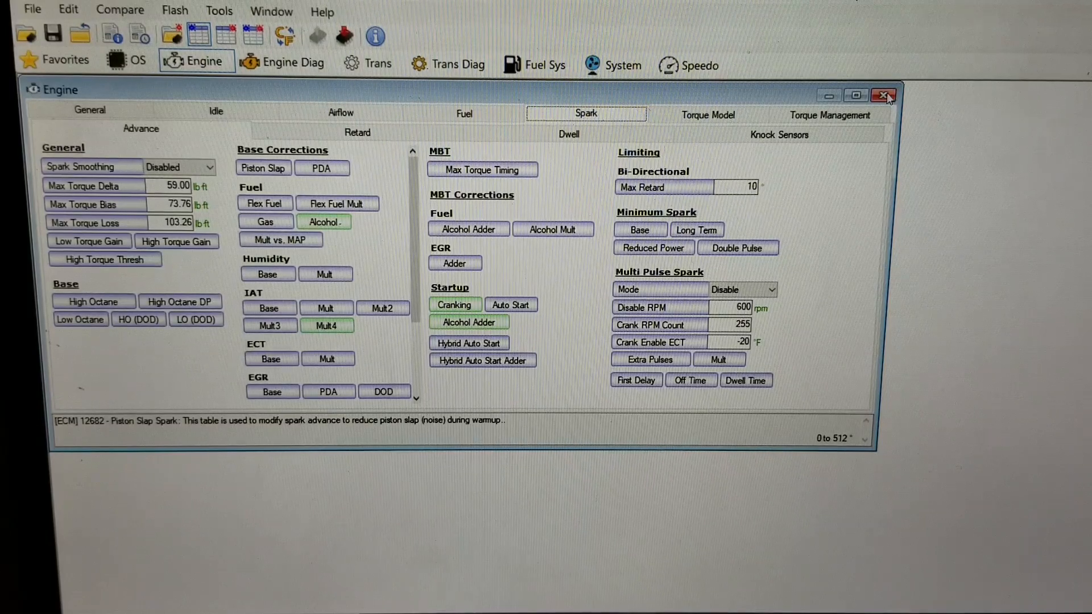
# - Switch from Engine settings to the Engine Diag DTC list and scroll toward P0178/P0179
pyautogui.click(882, 95)
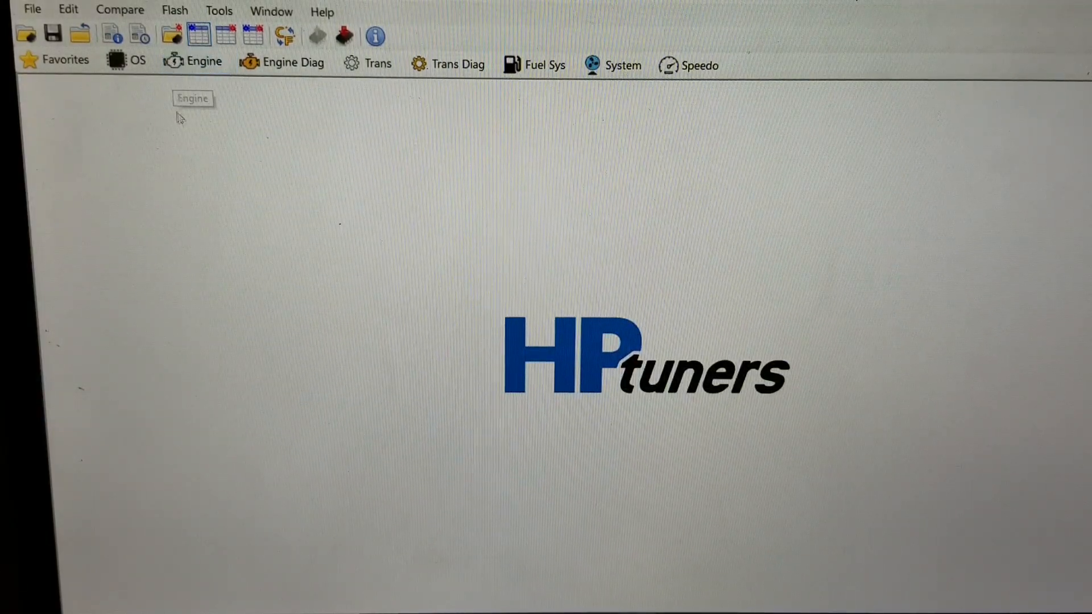
pyautogui.click(284, 62)
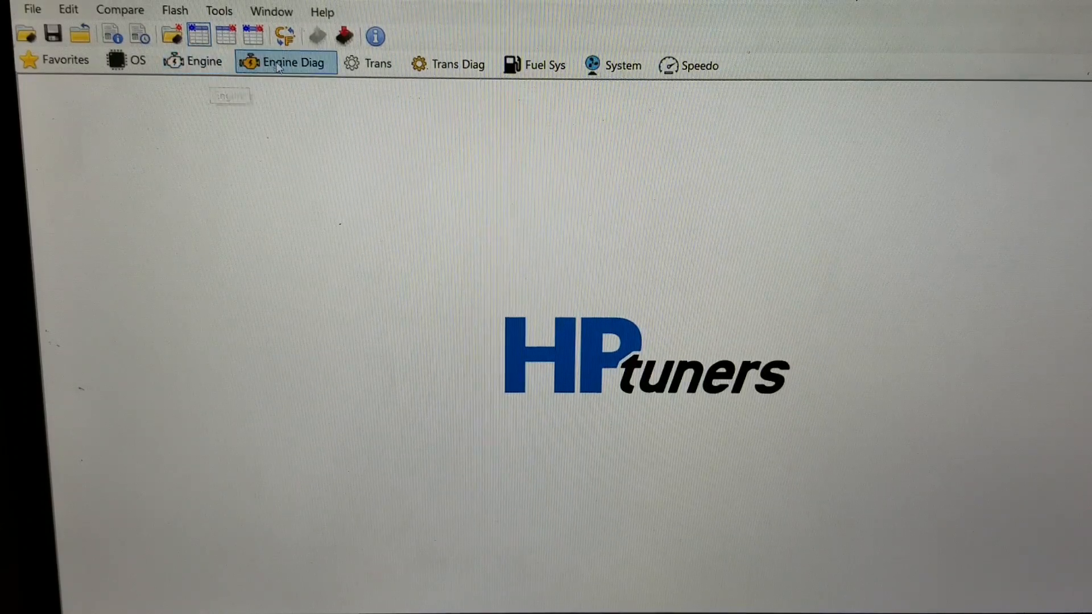
pyautogui.click(290, 63)
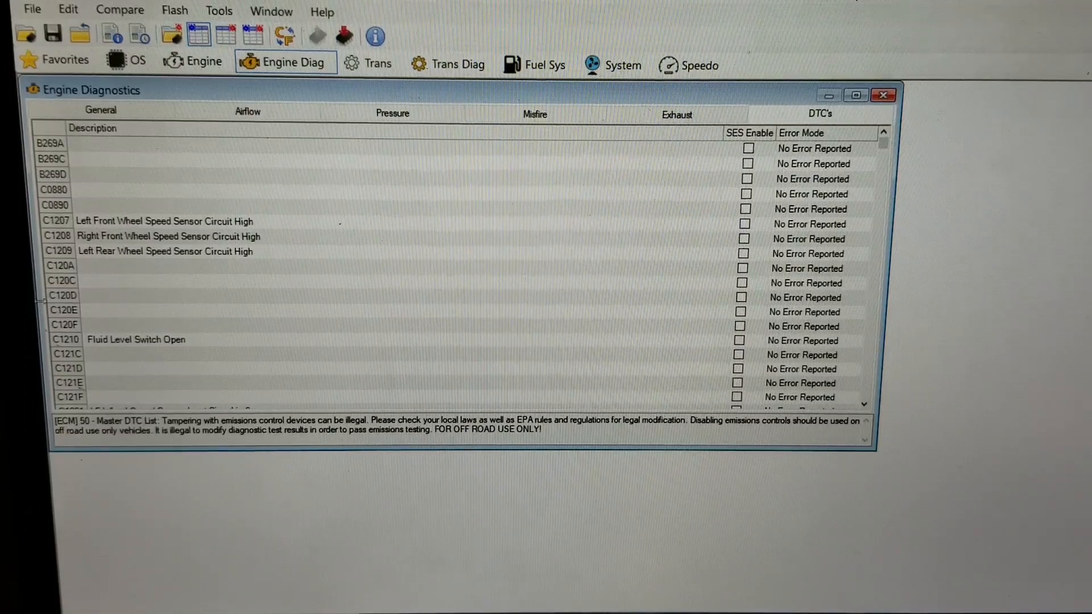
pyautogui.moveTo(592, 327)
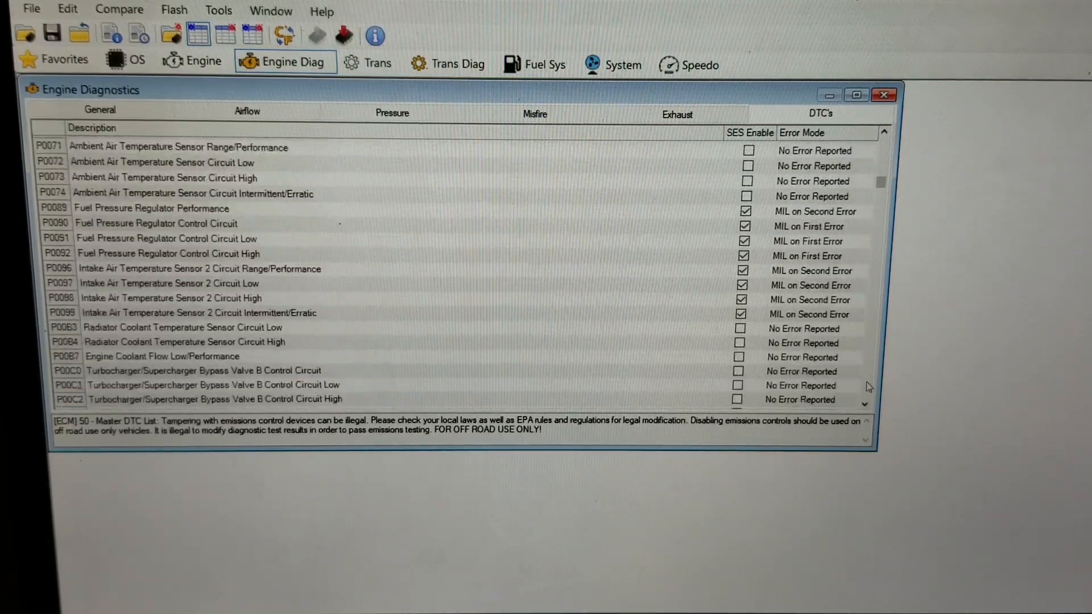
pyautogui.scroll(-3)
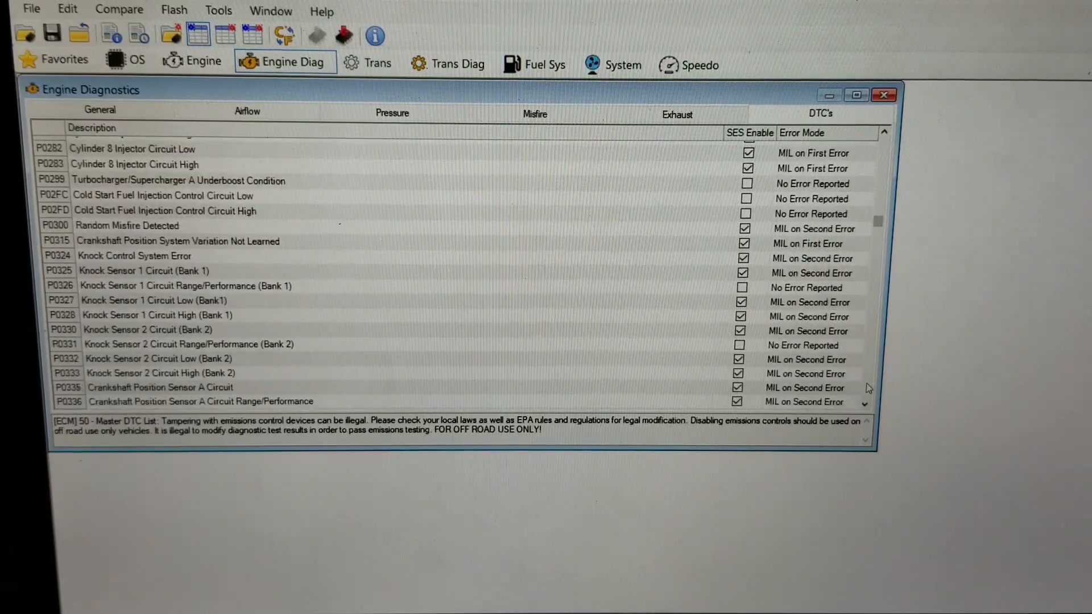
pyautogui.scroll(-3)
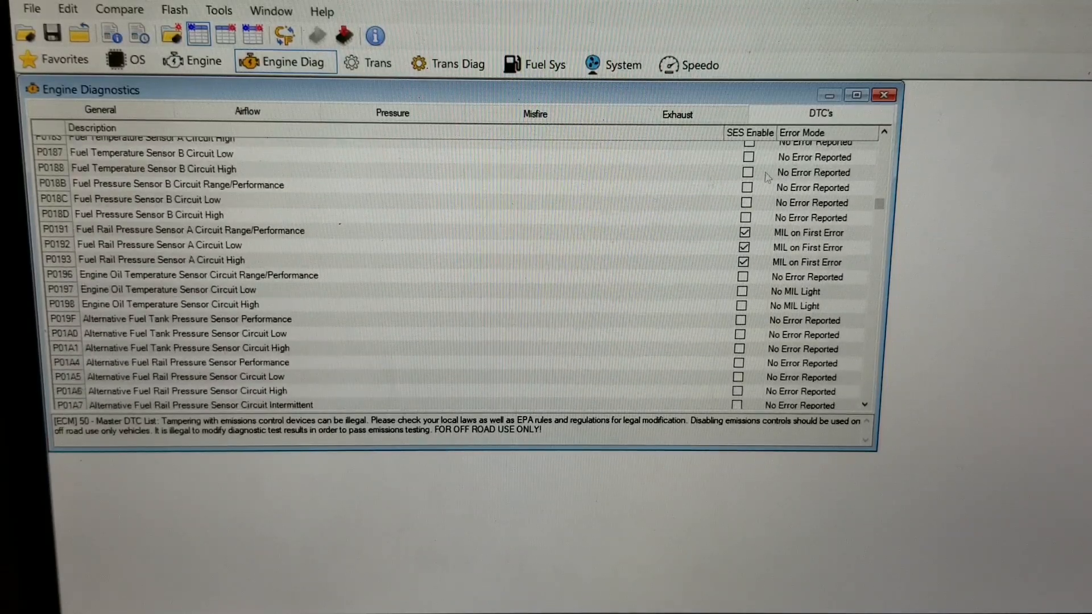
pyautogui.moveTo(1018, 73)
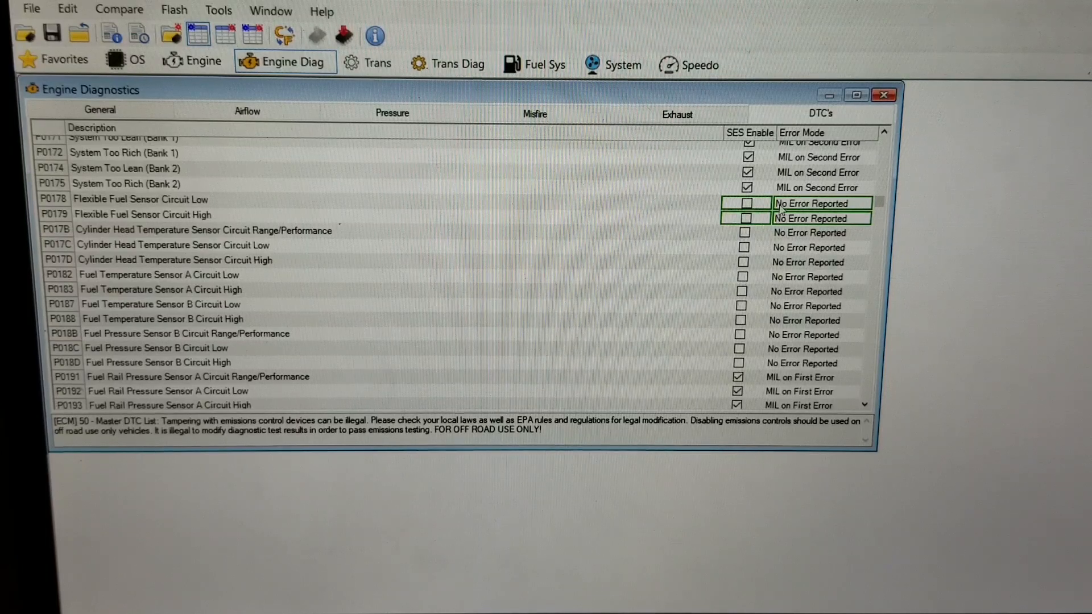
pyautogui.moveTo(752, 234)
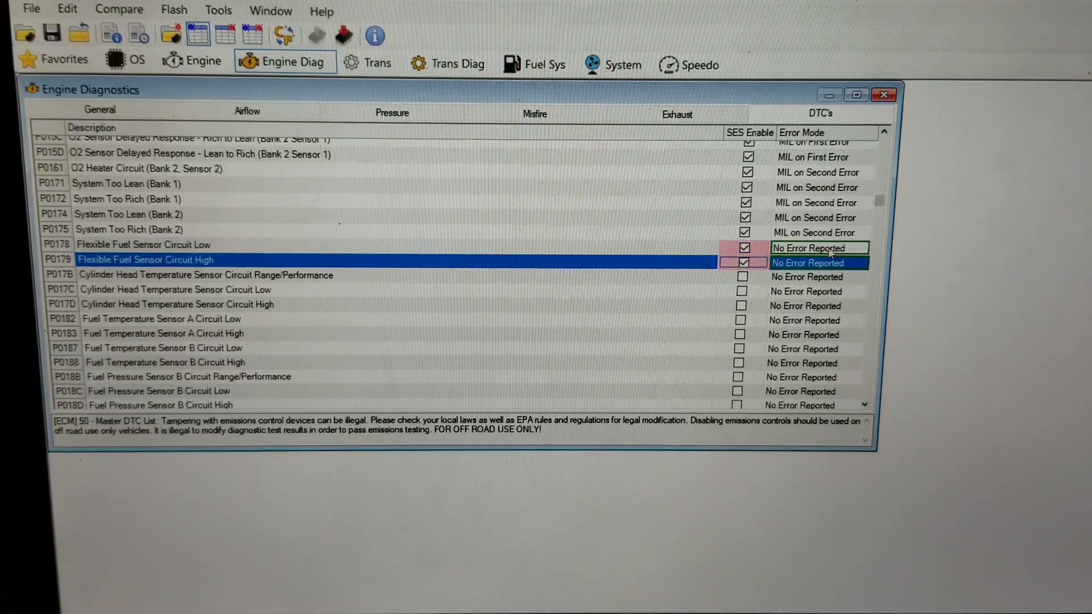
# - Set the P0178 and P0179 Error Mode to MIL on Second Error, then close the diagnostics window
pyautogui.click(142, 244)
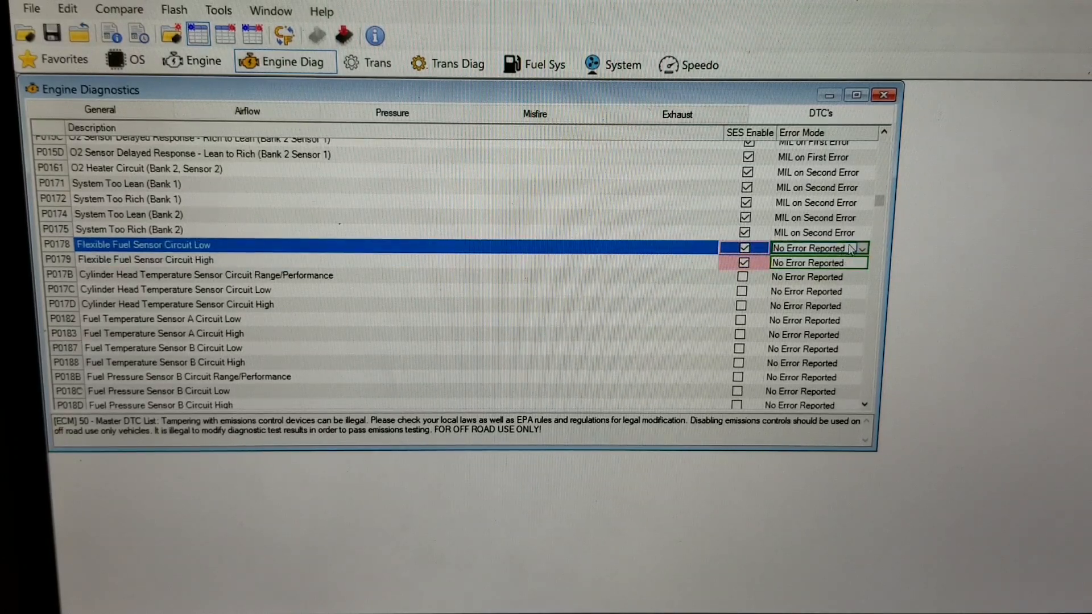
pyautogui.click(863, 248)
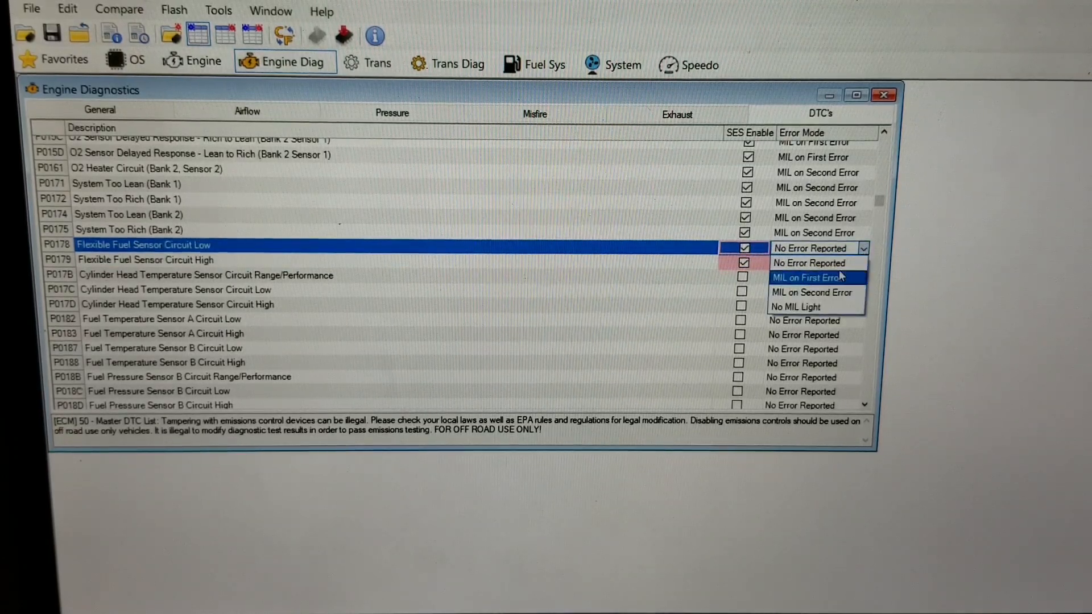
pyautogui.click(813, 292)
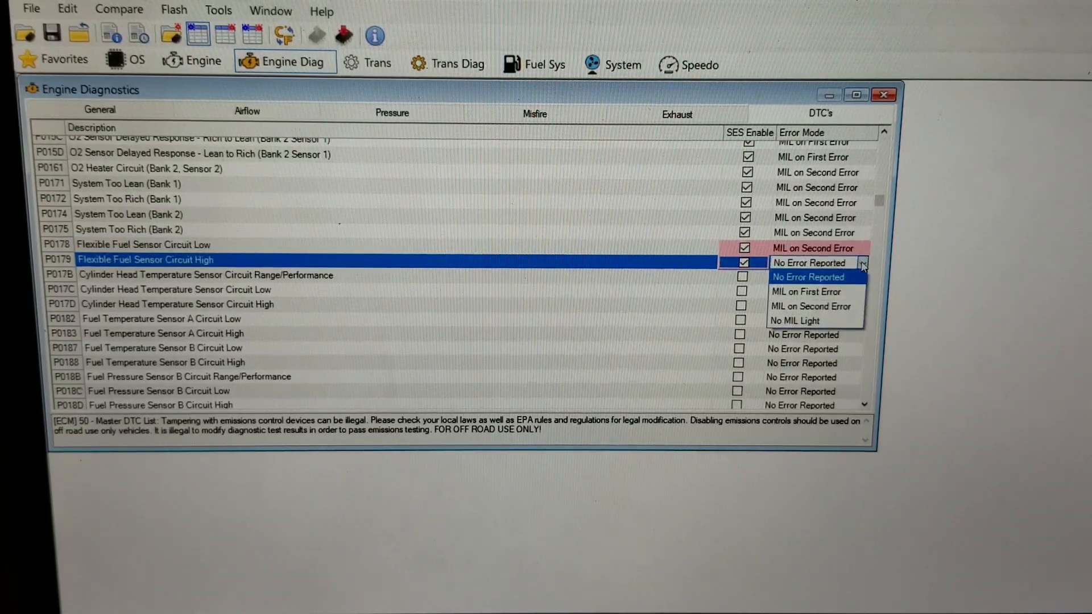
pyautogui.click(811, 306)
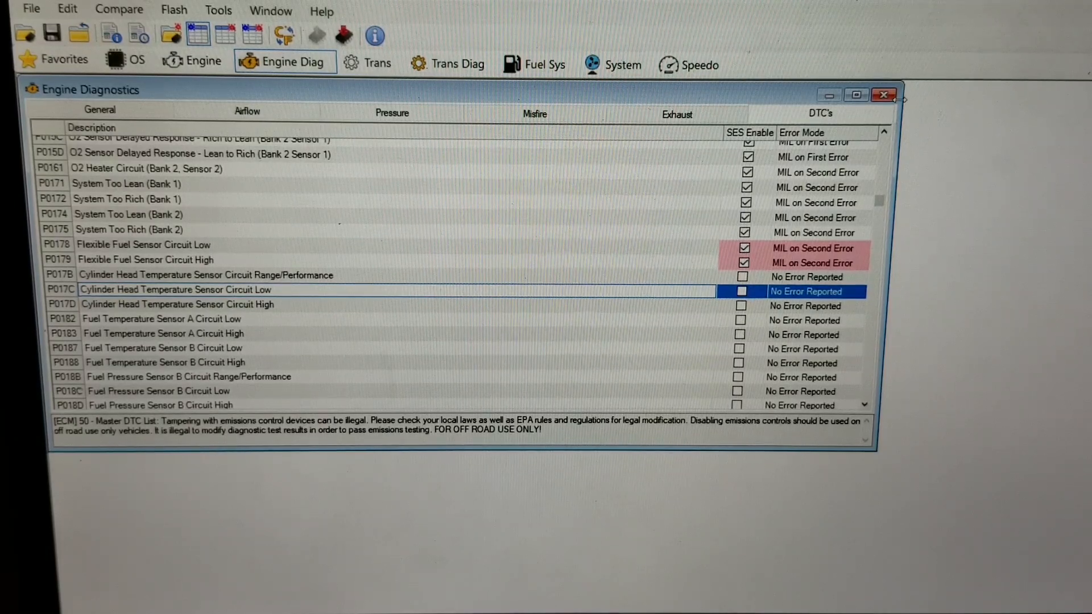
pyautogui.moveTo(882, 97)
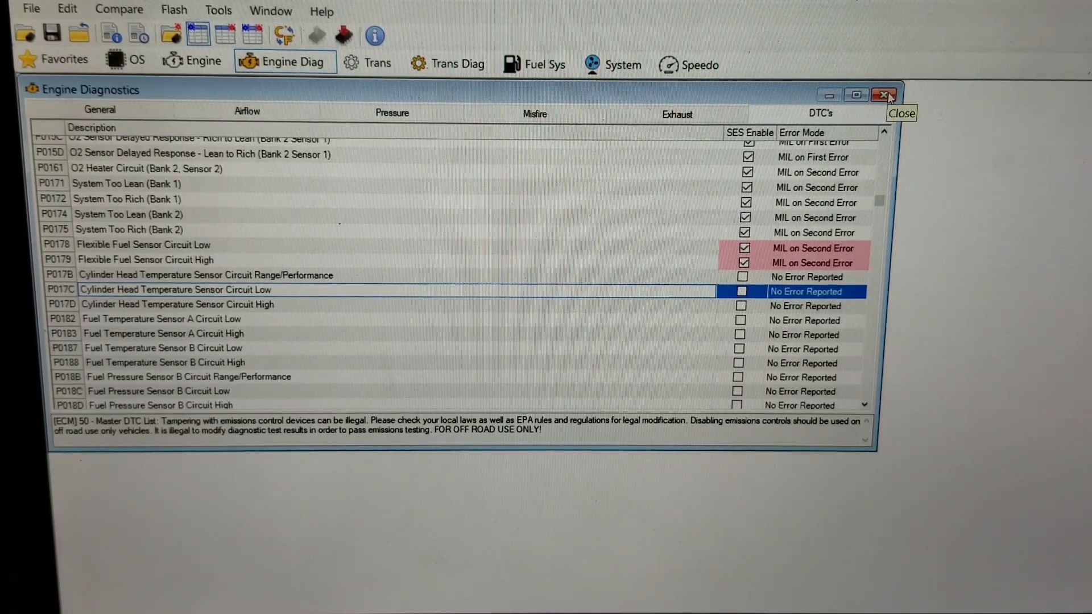
pyautogui.click(883, 95)
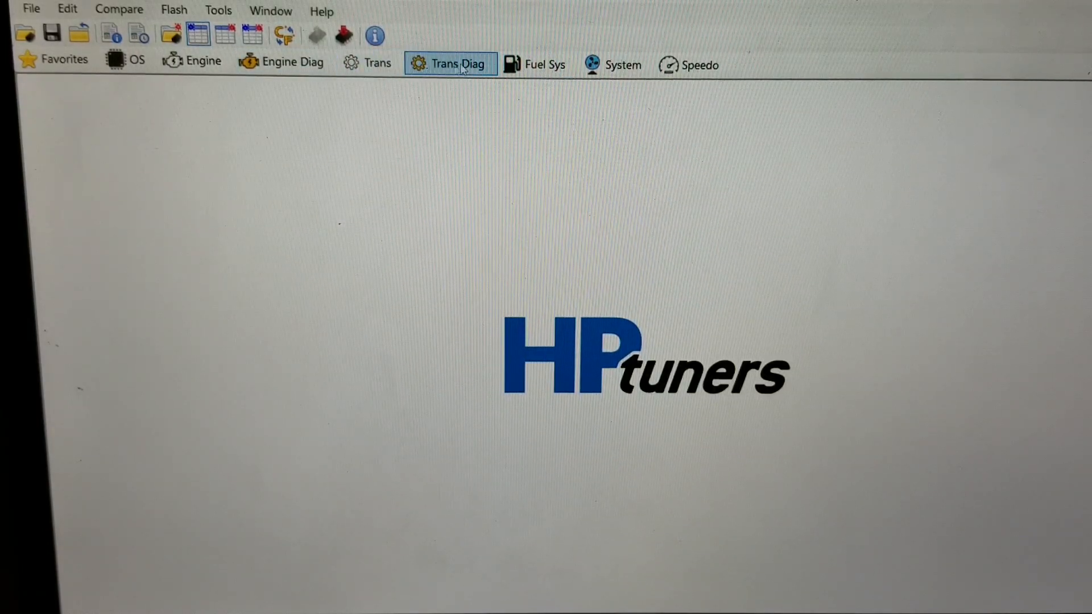
# - Set Flex Fuel Sensor Diag to Enable on the Fuel System Diagnostics tab
pyautogui.click(545, 64)
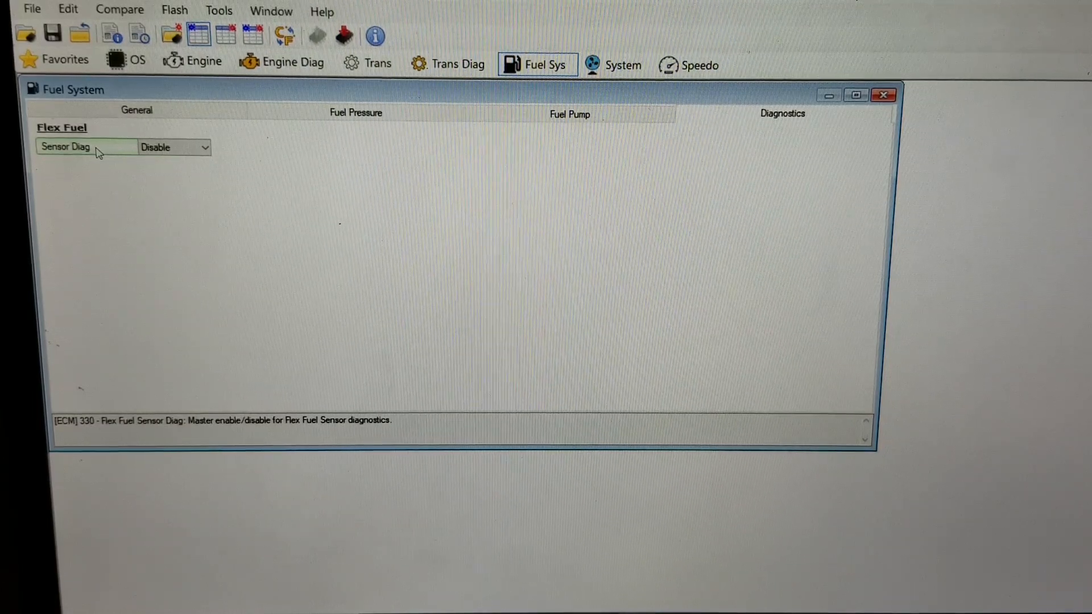
pyautogui.click(203, 147)
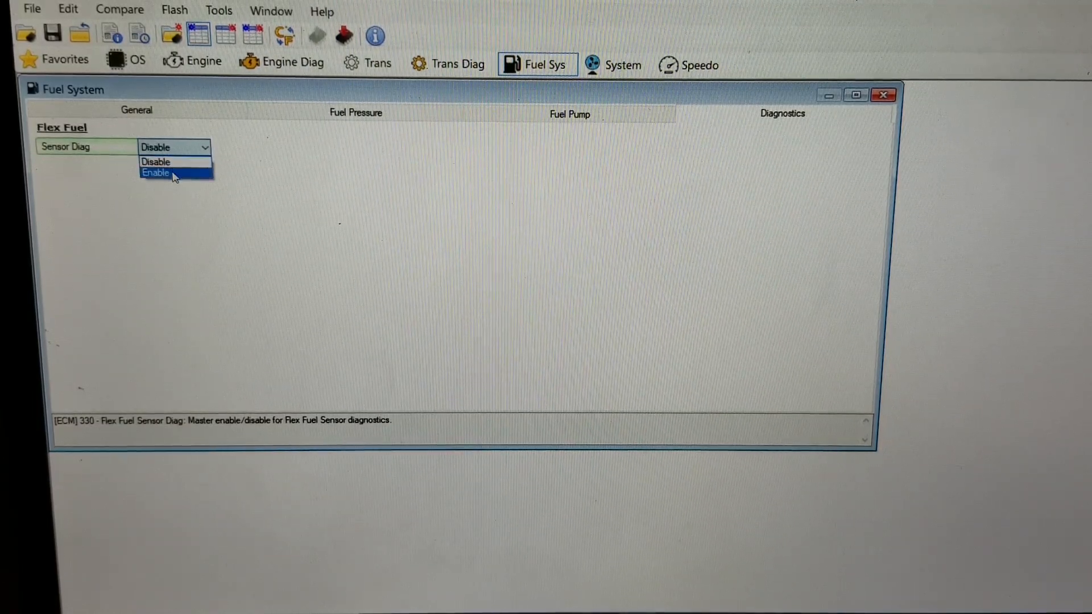
pyautogui.click(156, 172)
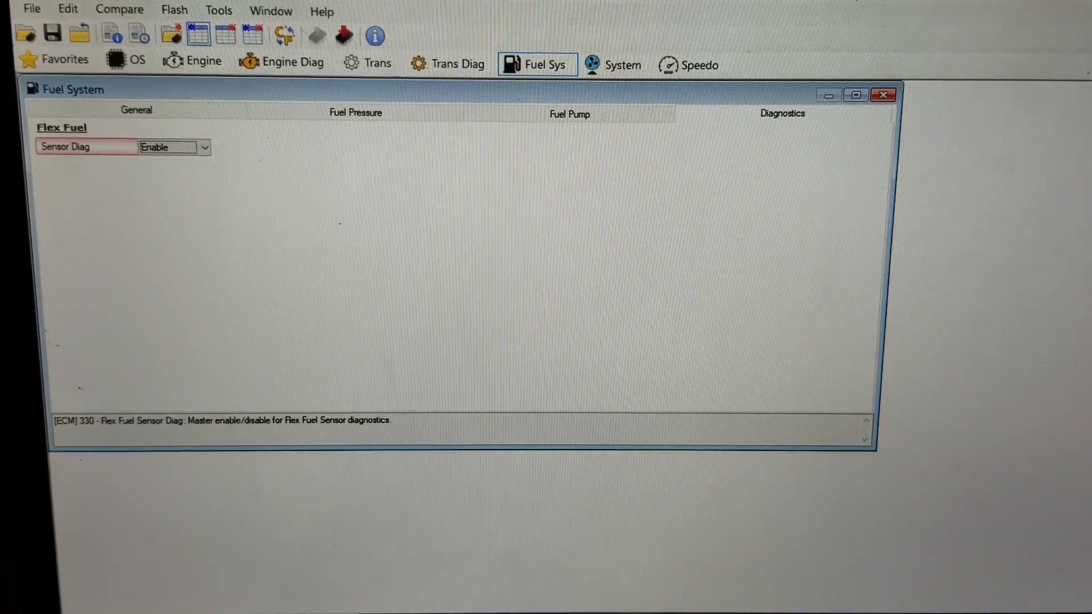
pyautogui.moveTo(51, 31)
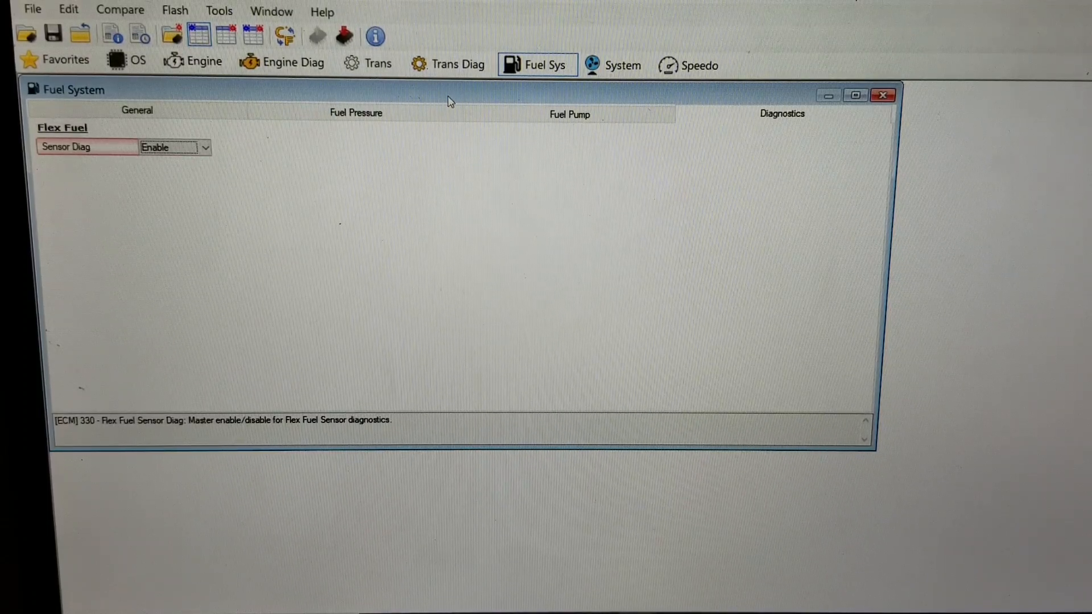
pyautogui.moveTo(292, 148)
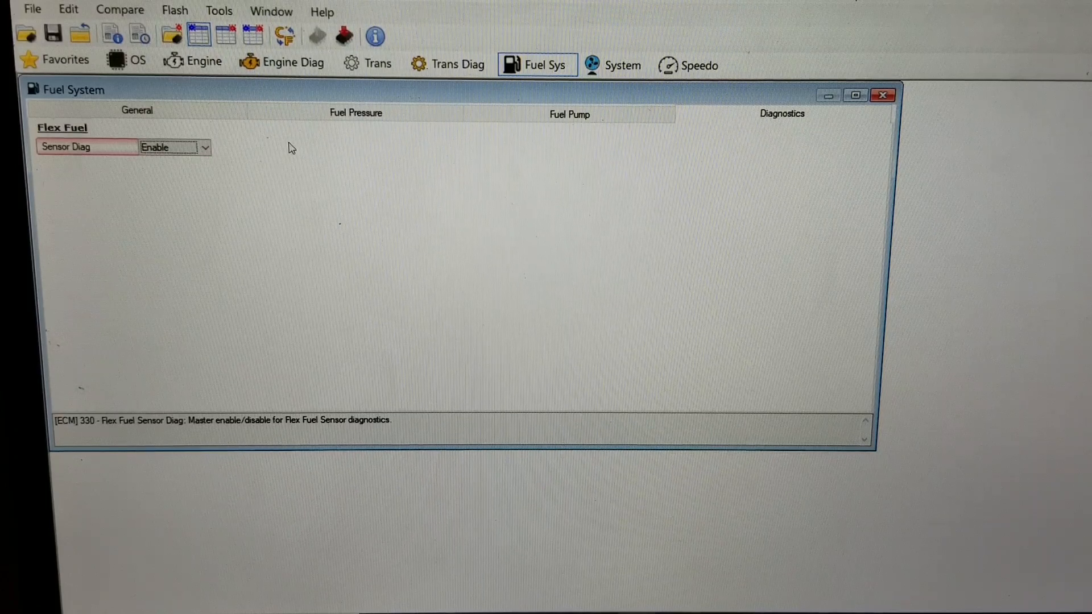